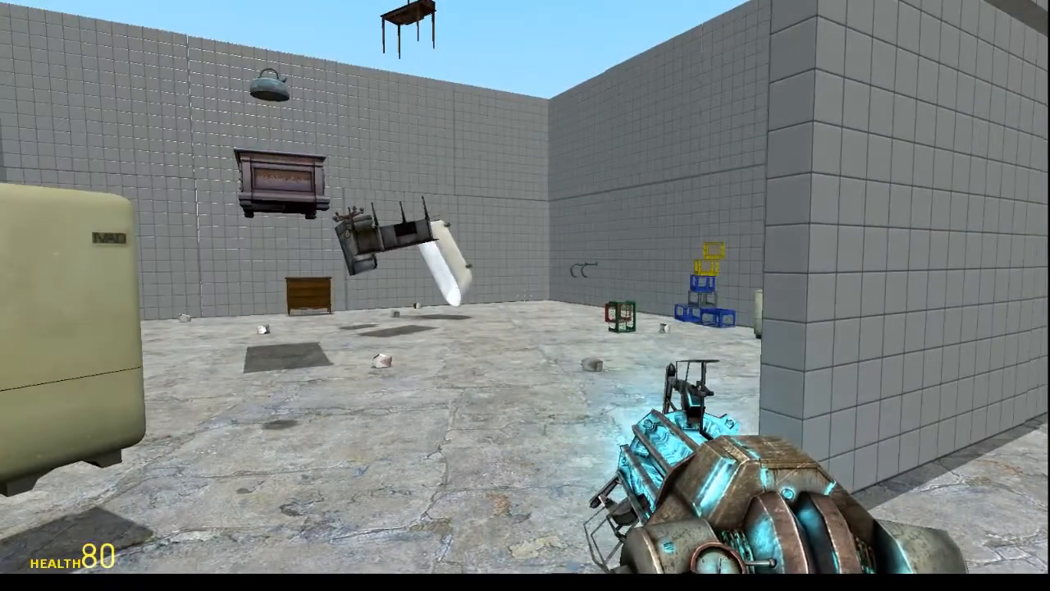
pyautogui.moveTo(525, 295)
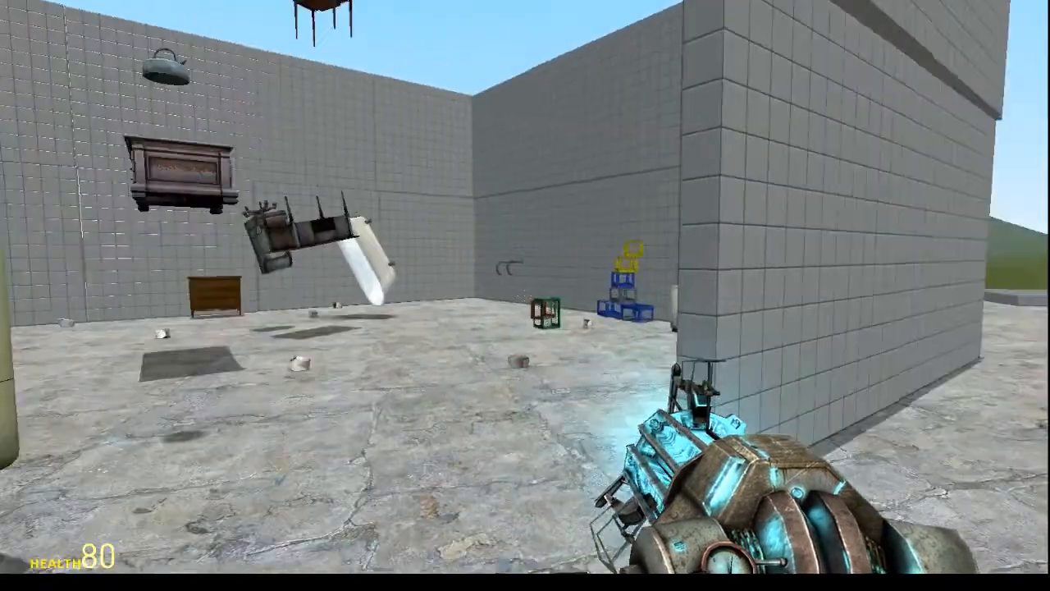
# Spawn a dark barrel and a rusty red-and-white can by the room's back-left wall
pyautogui.press('q')
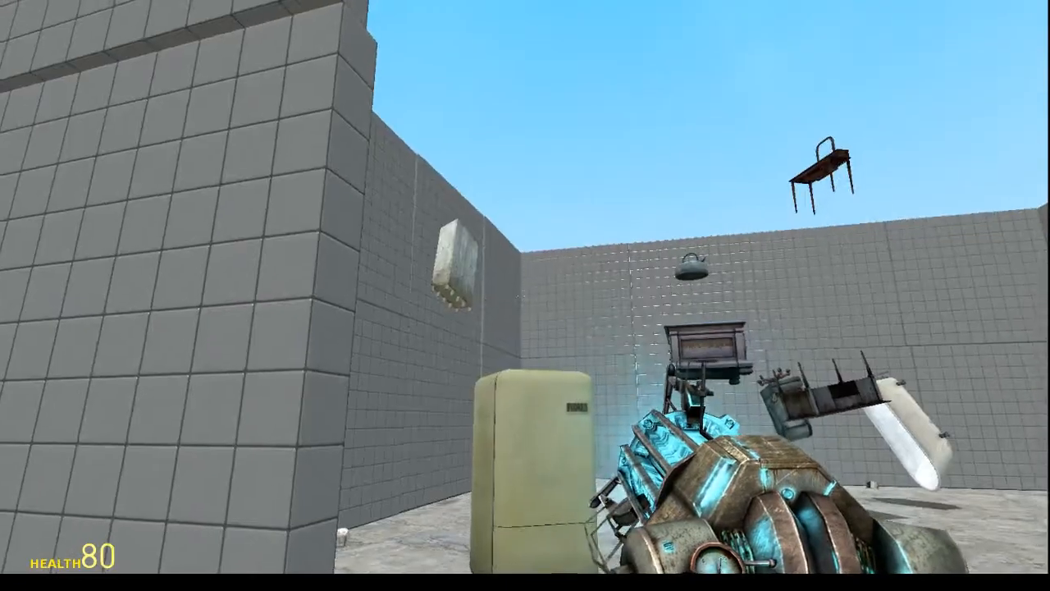
pyautogui.moveTo(525, 295)
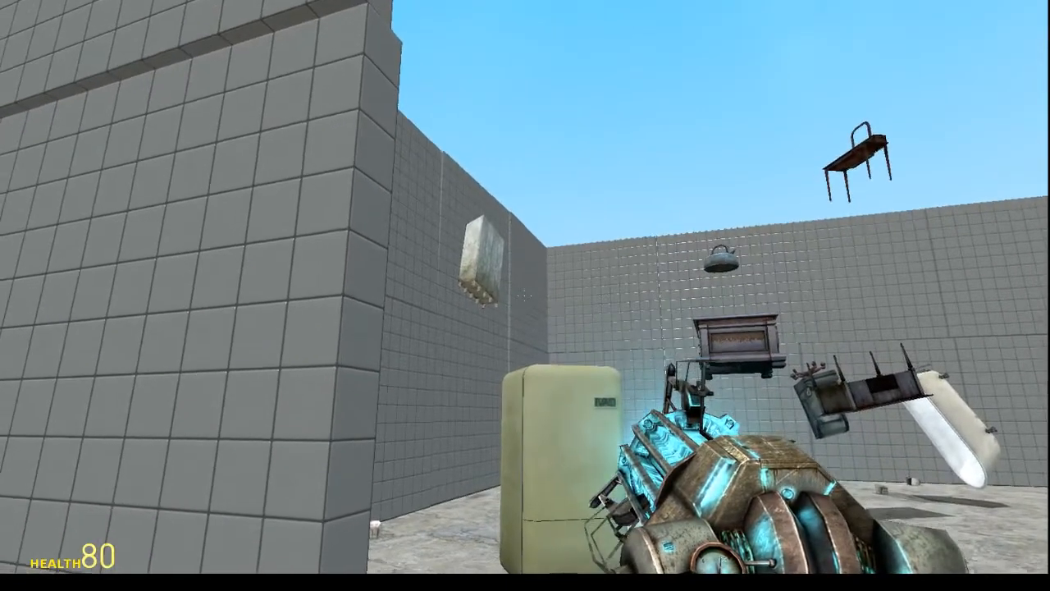
pyautogui.moveTo(525, 295)
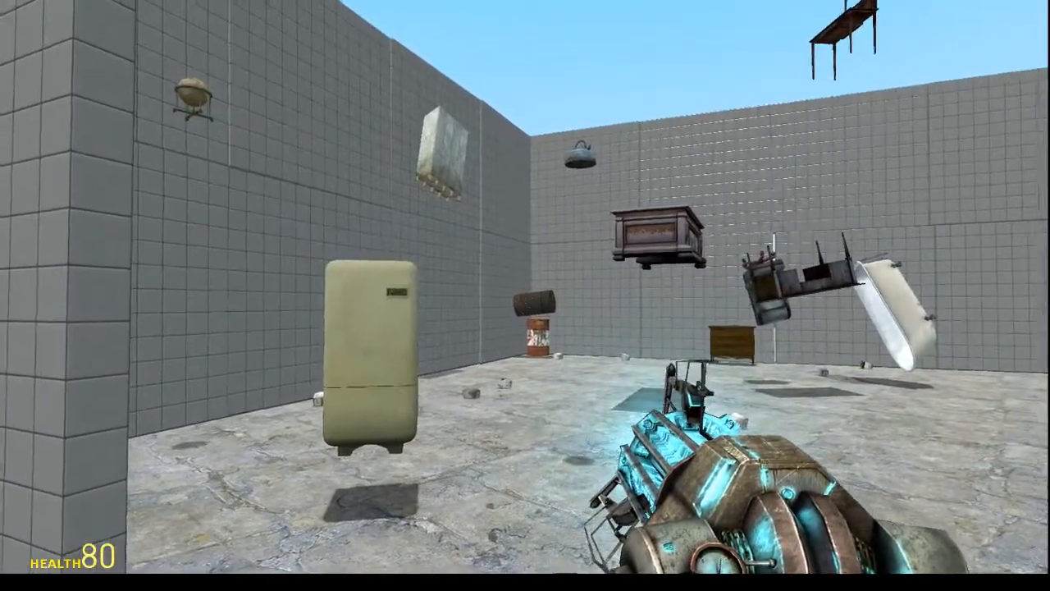
pyautogui.moveTo(525, 295)
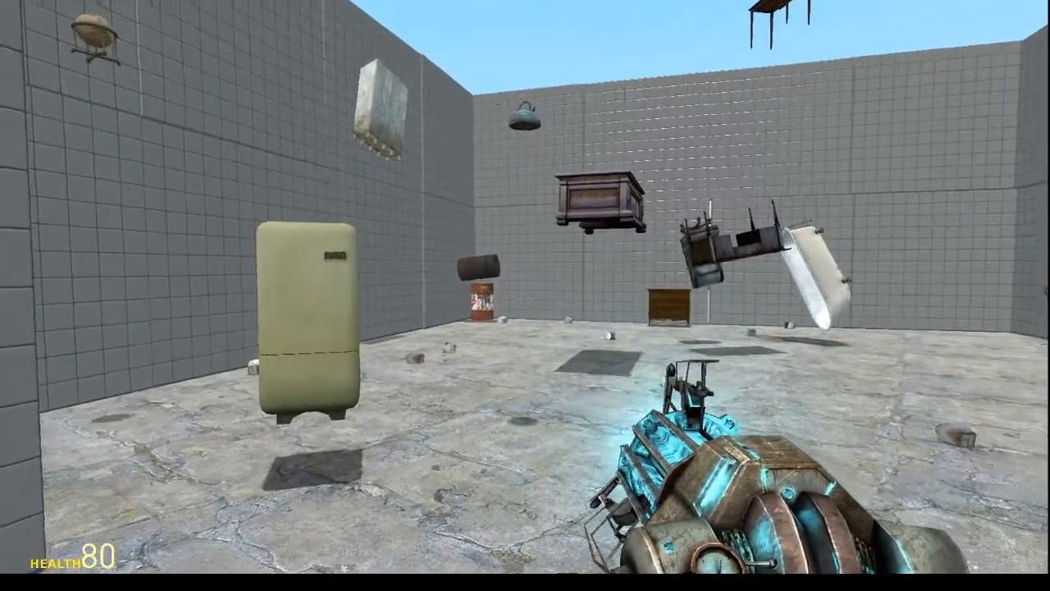
# Spawn a small wheeled wooden cart and set it against the back wall by the dresser
pyautogui.press('q')
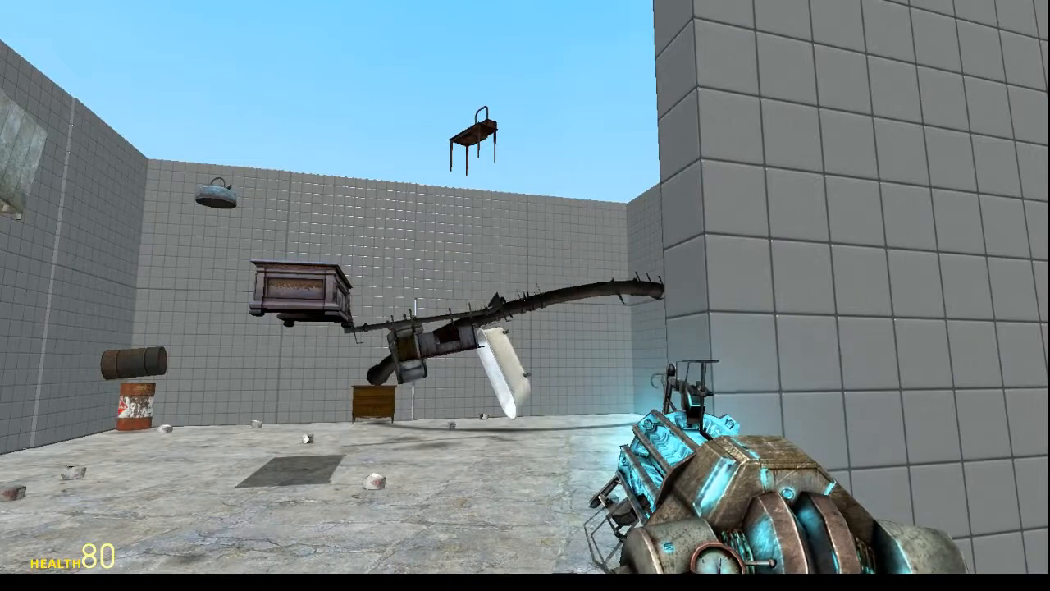
pyautogui.press('q')
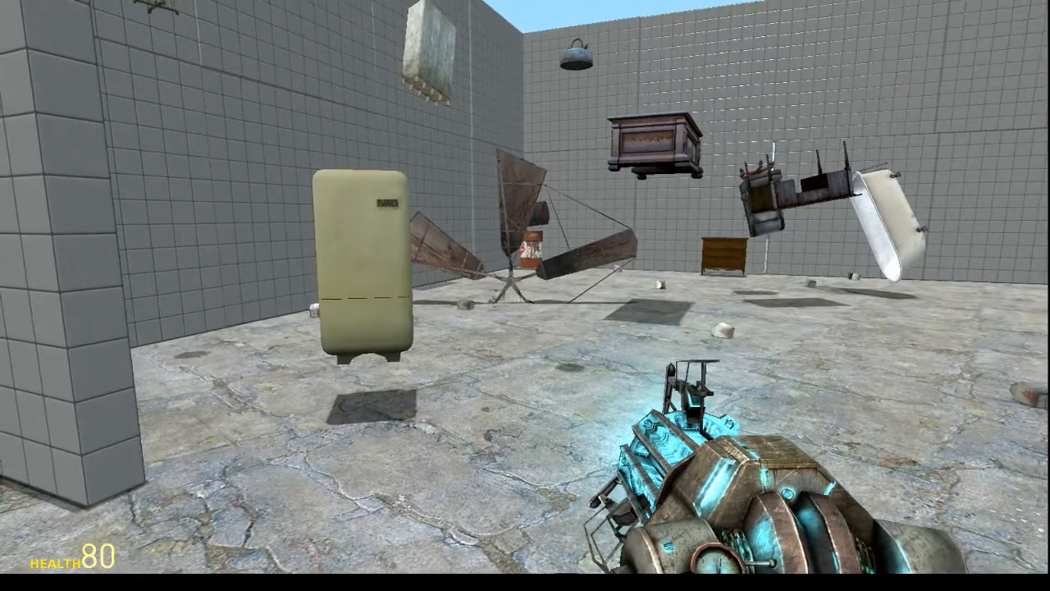
pyautogui.press('q')
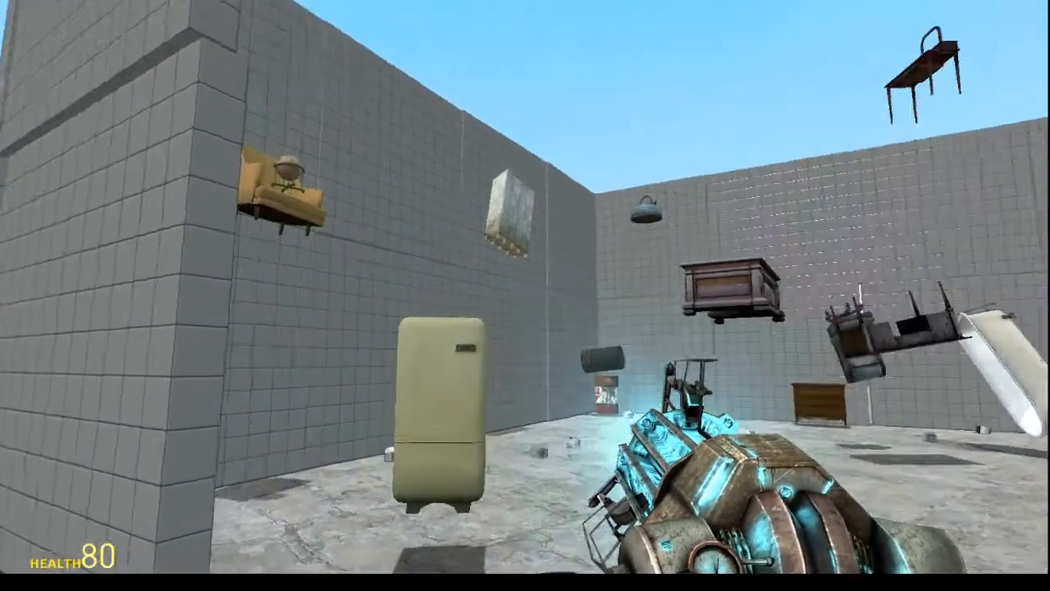
pyautogui.press('q')
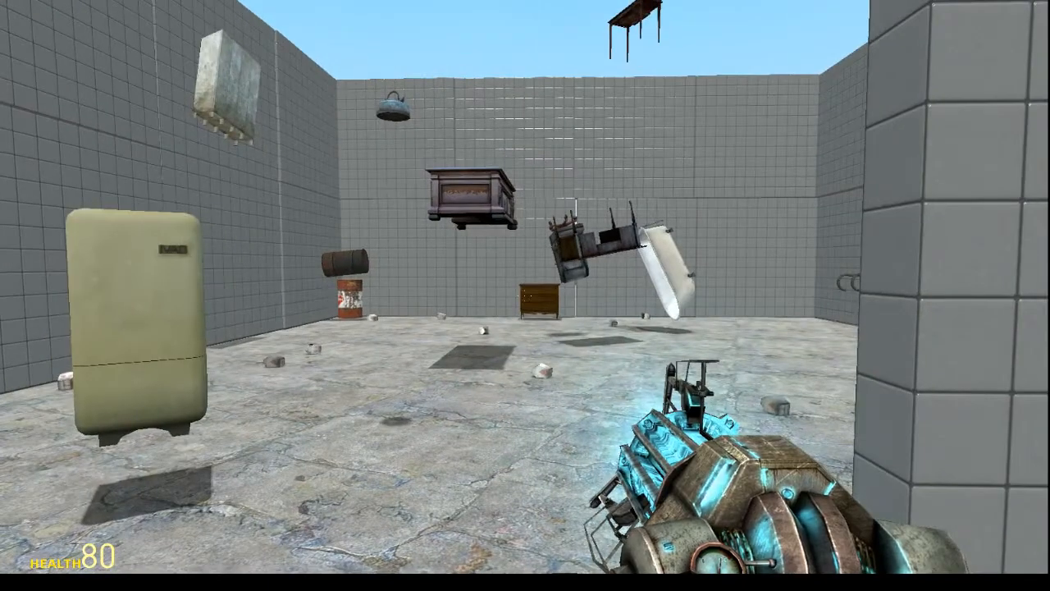
pyautogui.press('q')
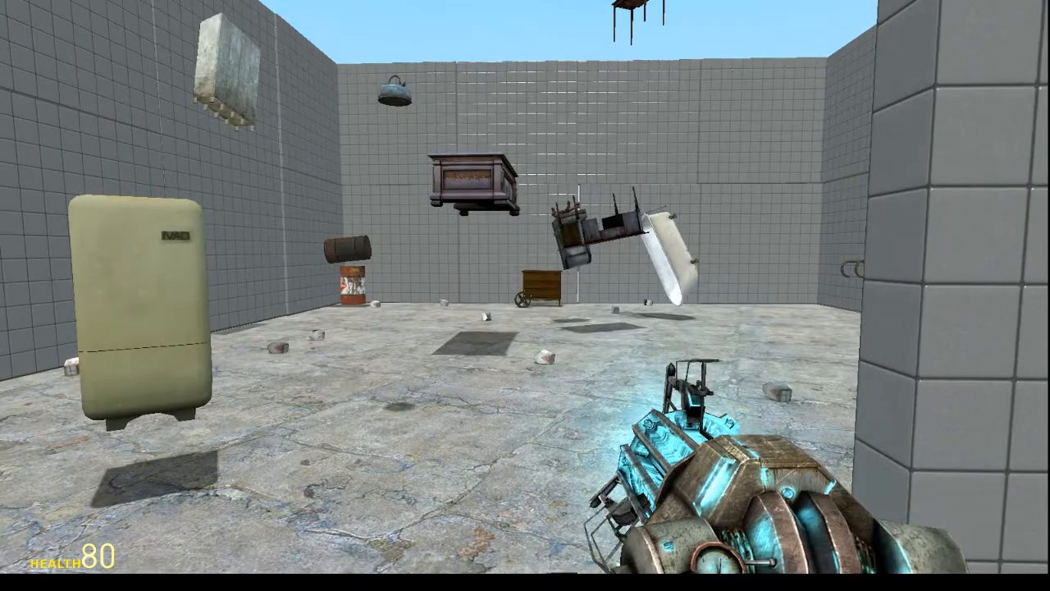
pyautogui.press('q')
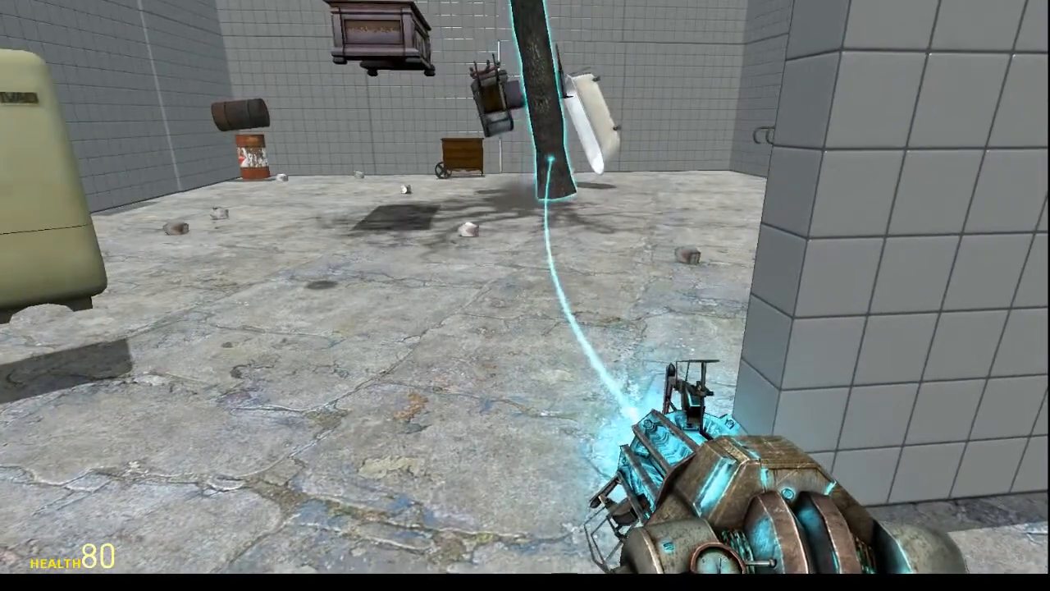
pyautogui.moveTo(525, 164)
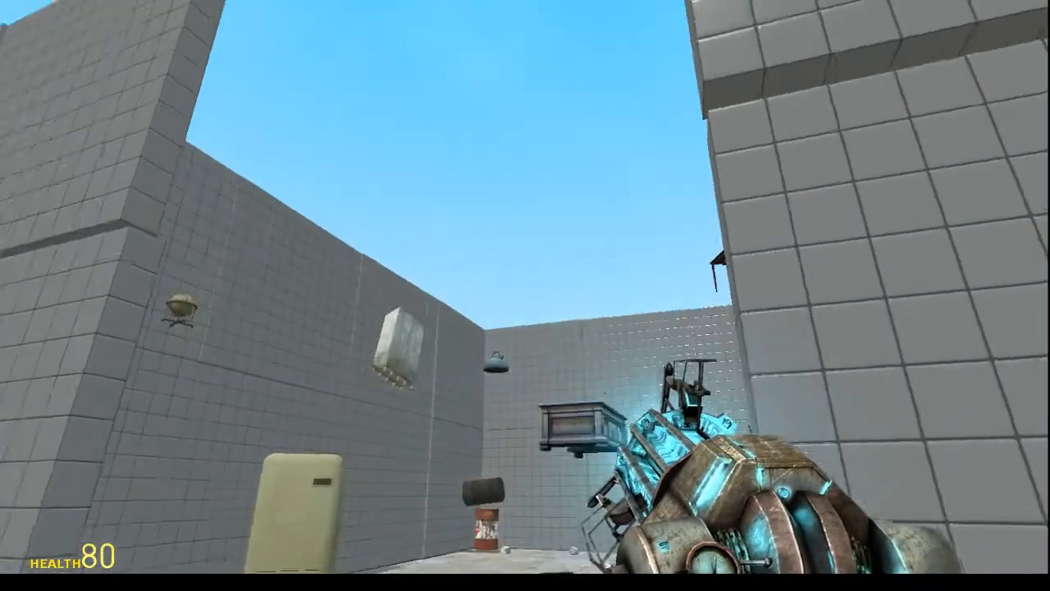
# Rotate a tall dark pole upright and freeze it on the floor near the barrel
pyautogui.press('q')
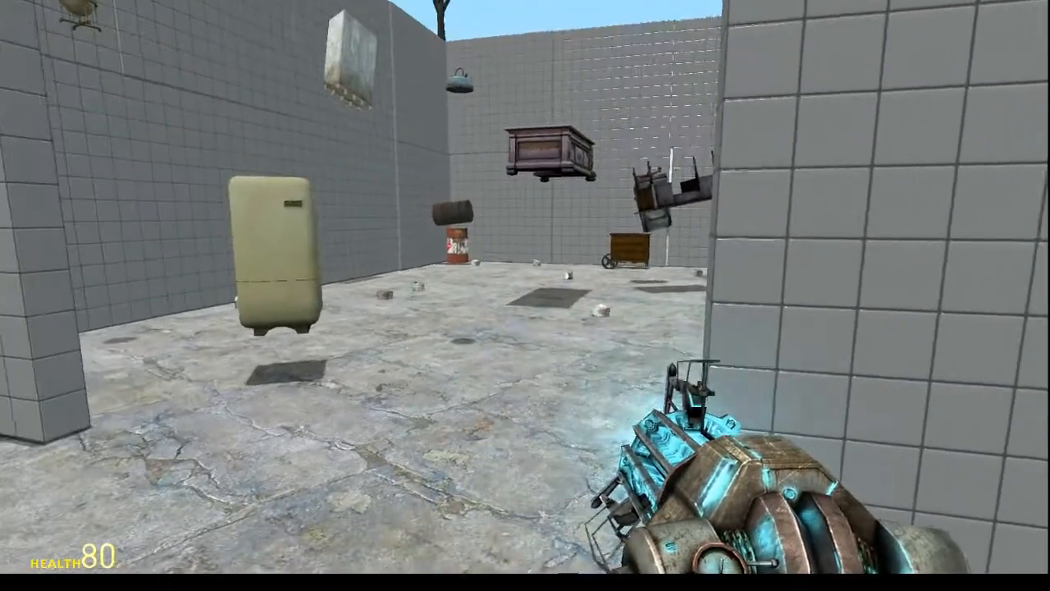
pyautogui.press('q')
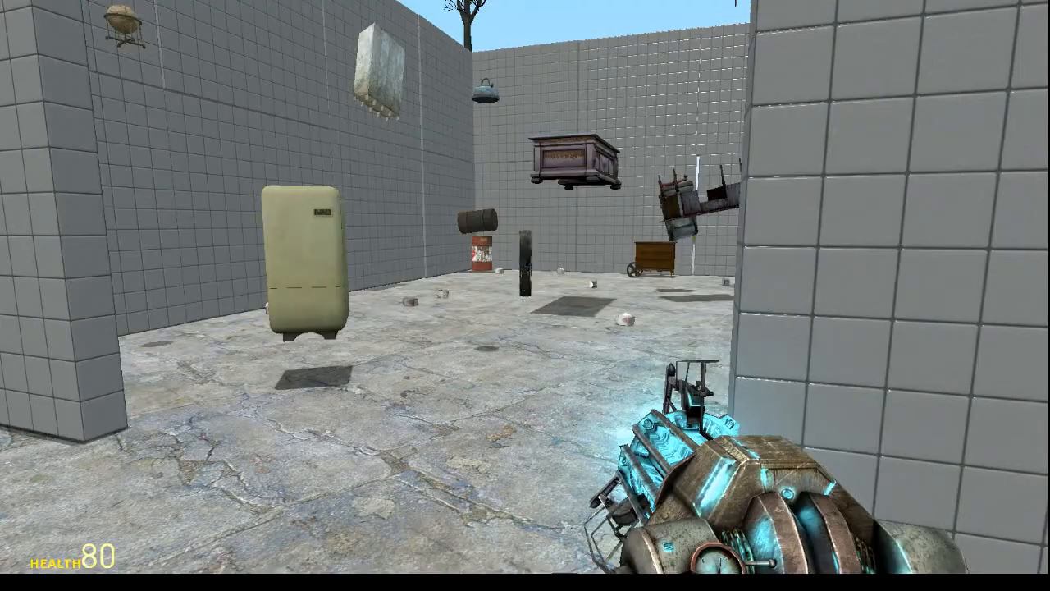
pyautogui.click(525, 295)
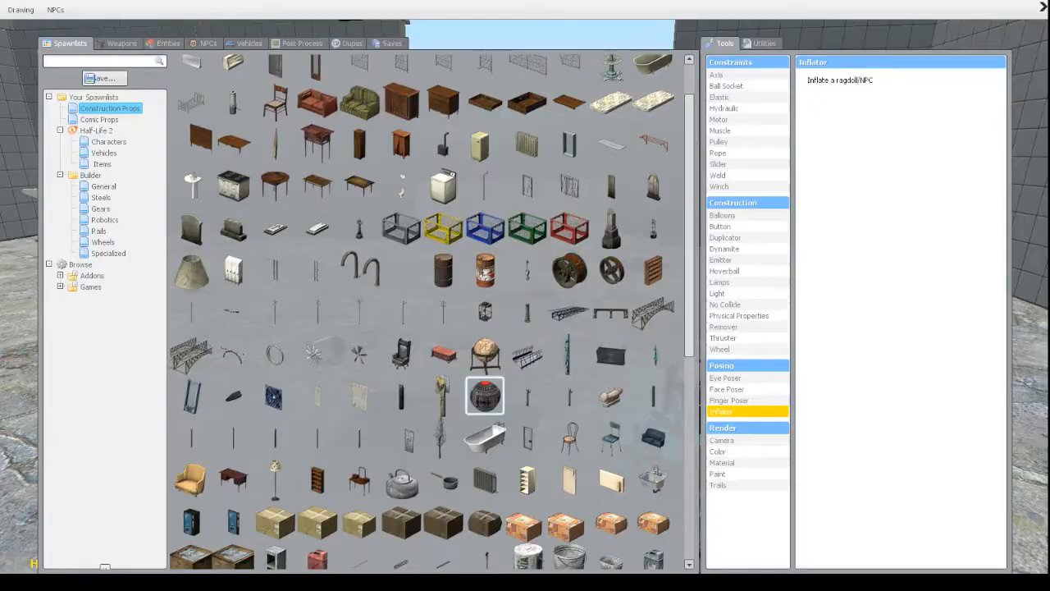
pyautogui.click(275, 396)
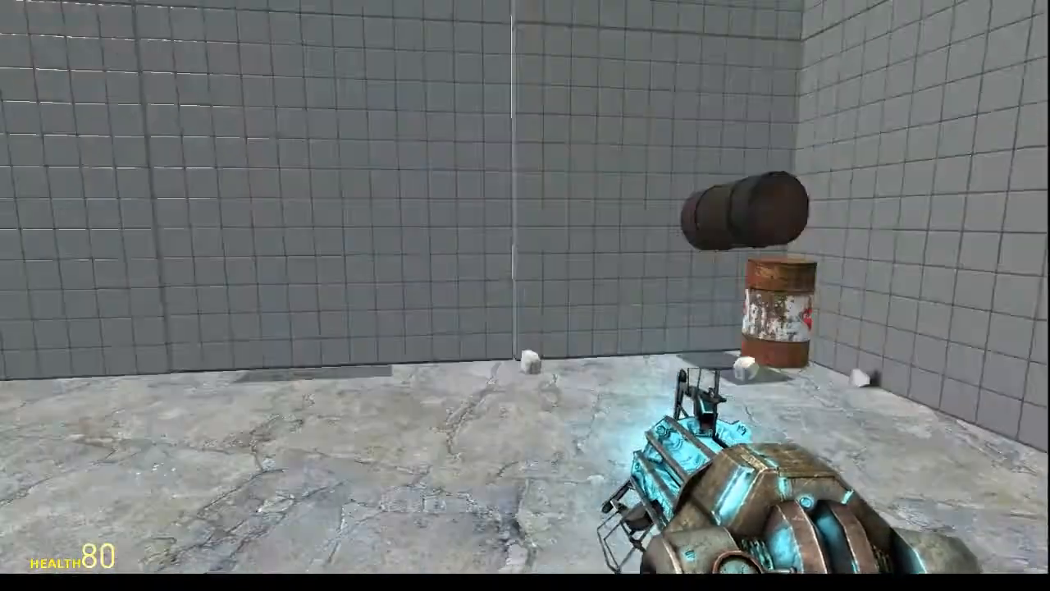
pyautogui.press('q')
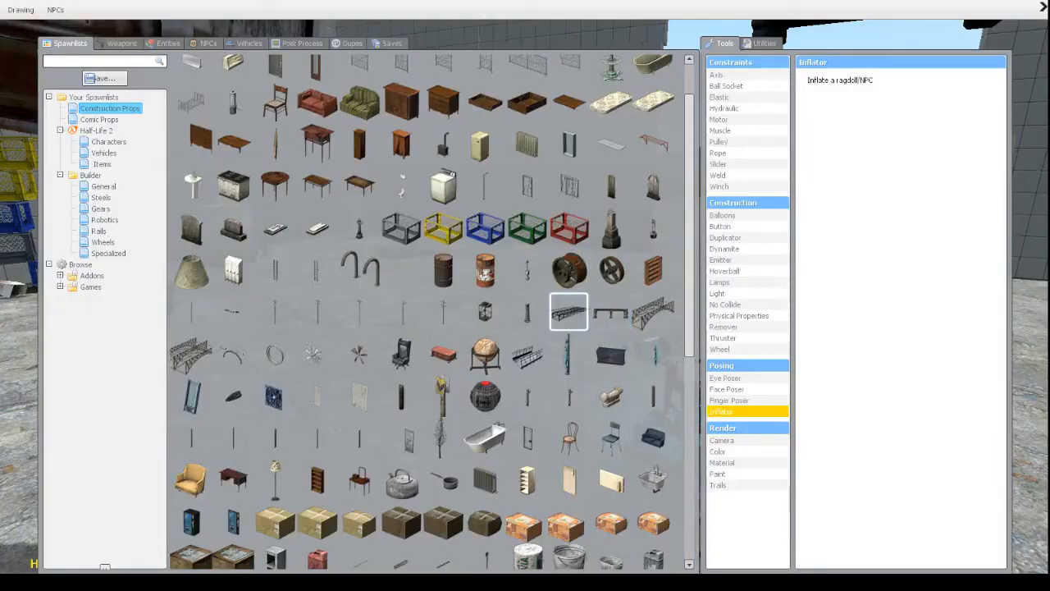
pyautogui.click(275, 395)
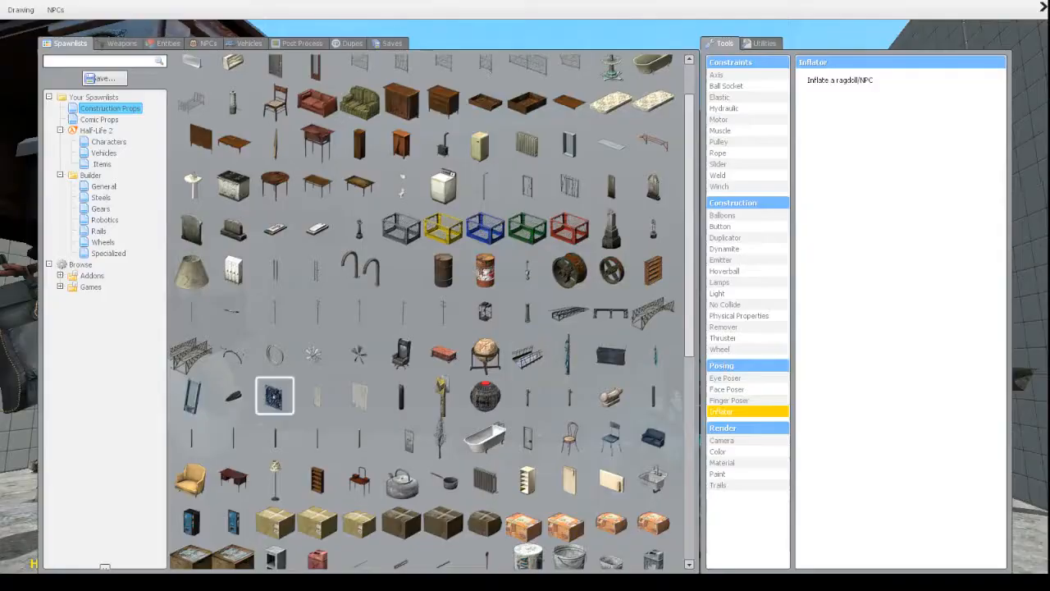
# Spawn the blue finned glass panel from Construction Props and place it beside the grey tiled wall
pyautogui.click(191, 479)
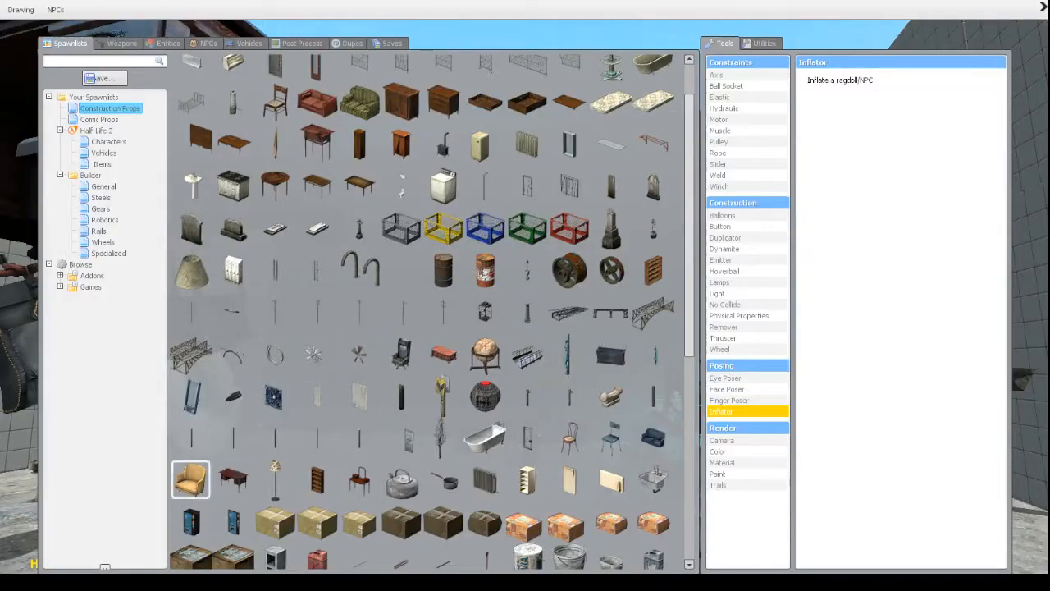
pyautogui.press('q')
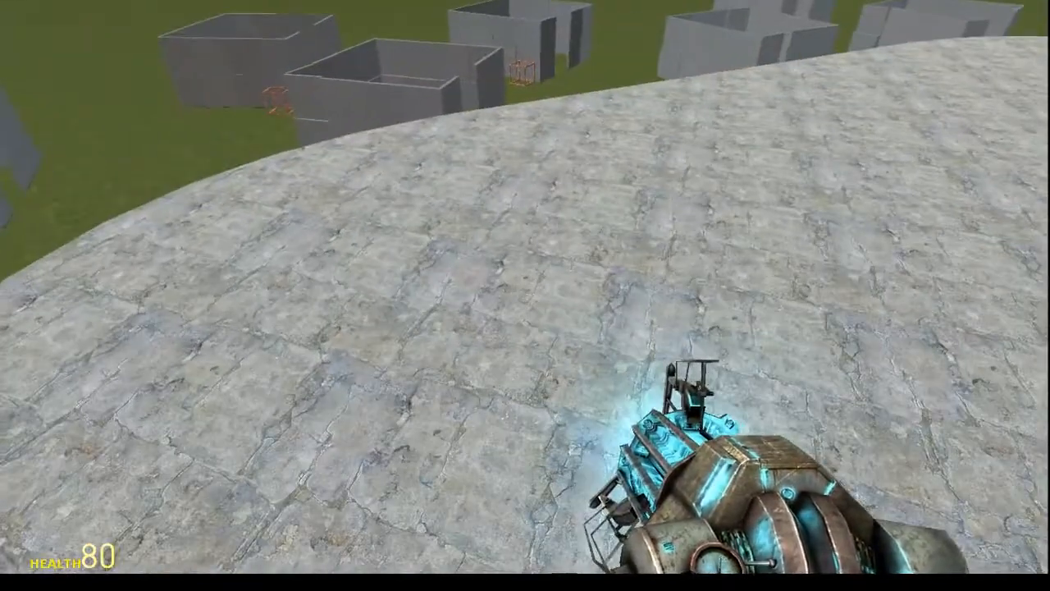
pyautogui.press('q')
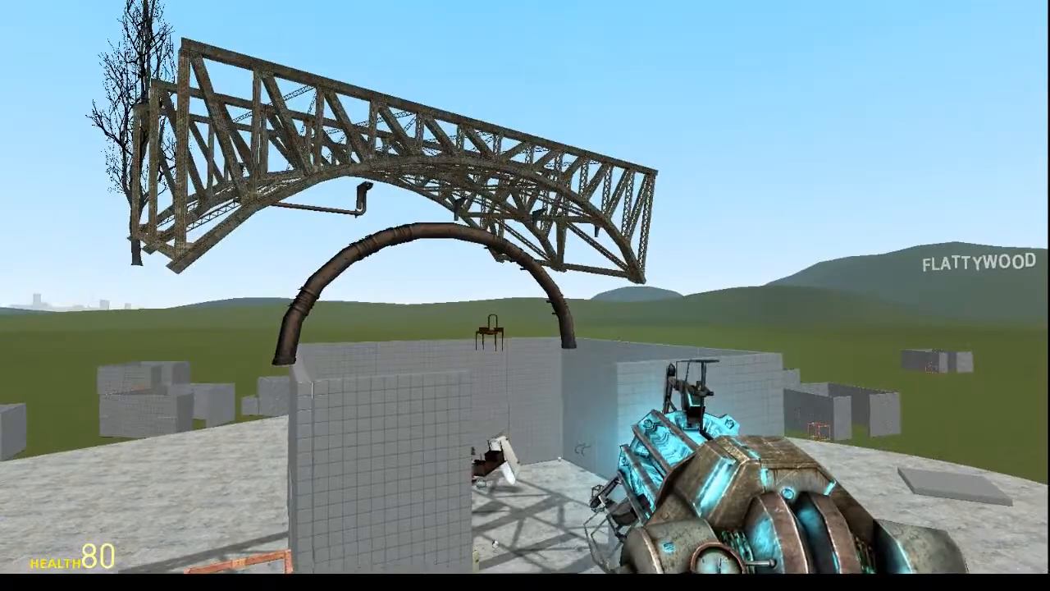
pyautogui.press('q')
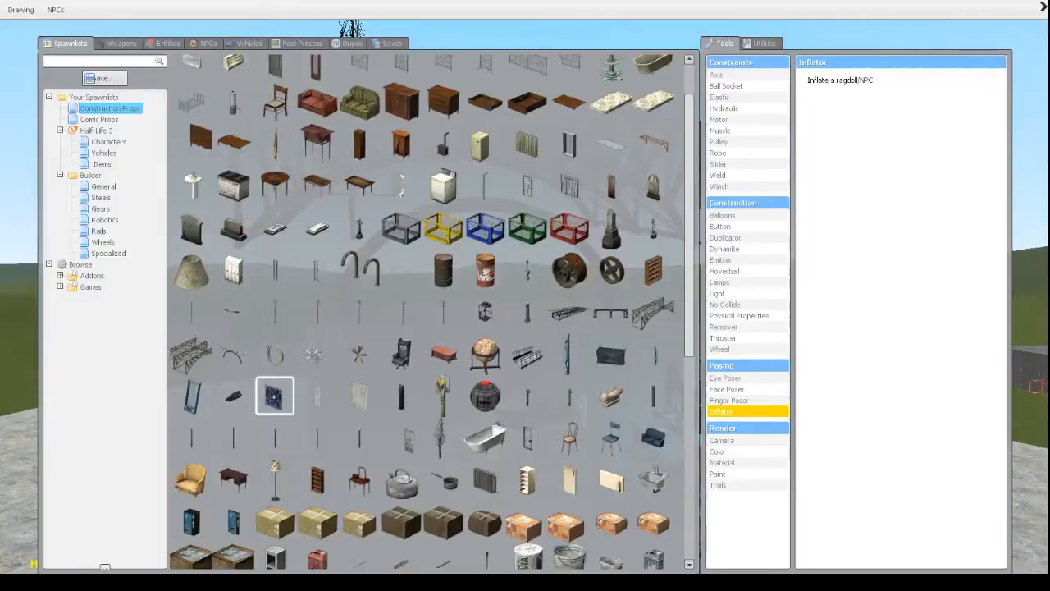
pyautogui.moveTo(190, 396)
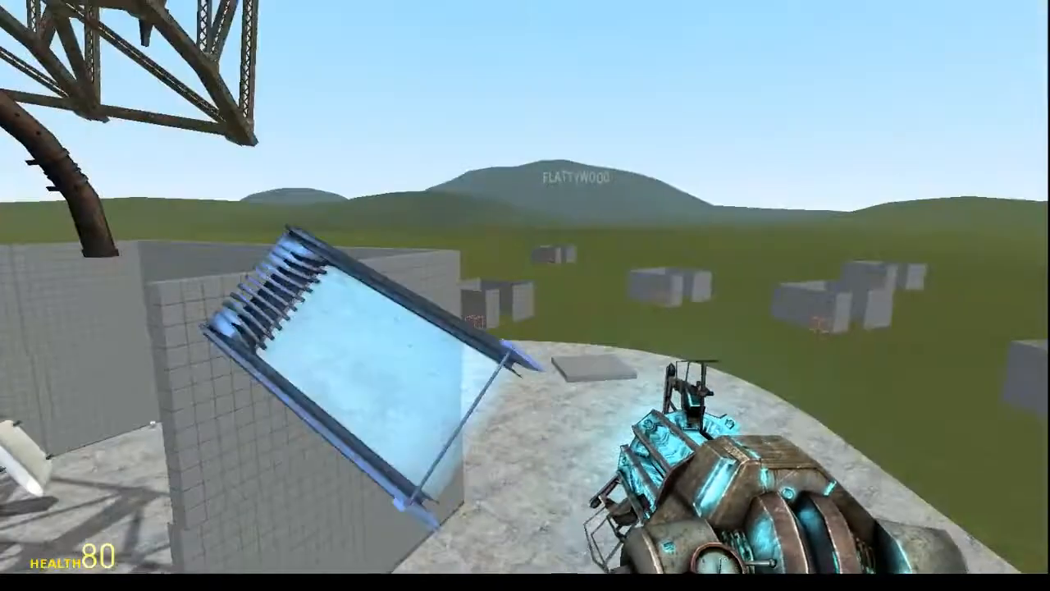
# Rest a steel girder frame atop the truss arch and move the blue panel inside the room
pyautogui.press('q')
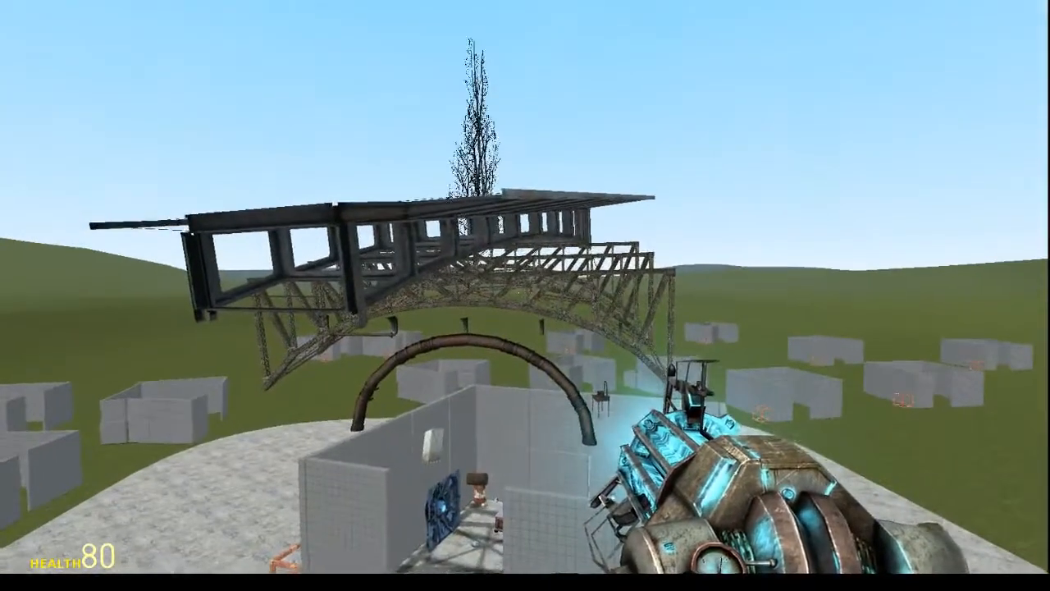
pyautogui.moveTo(525, 295)
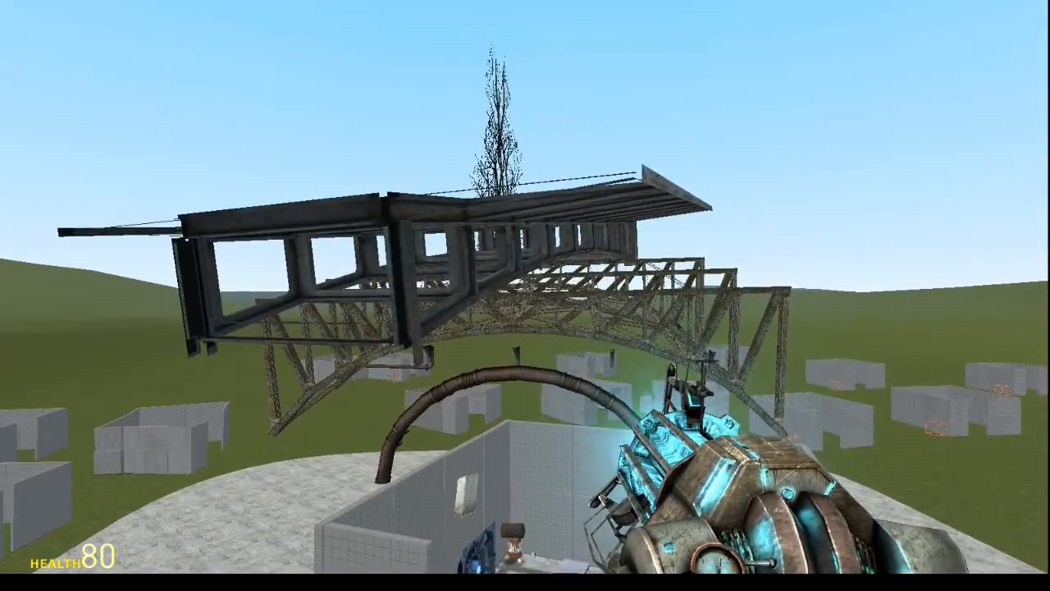
pyautogui.press('q')
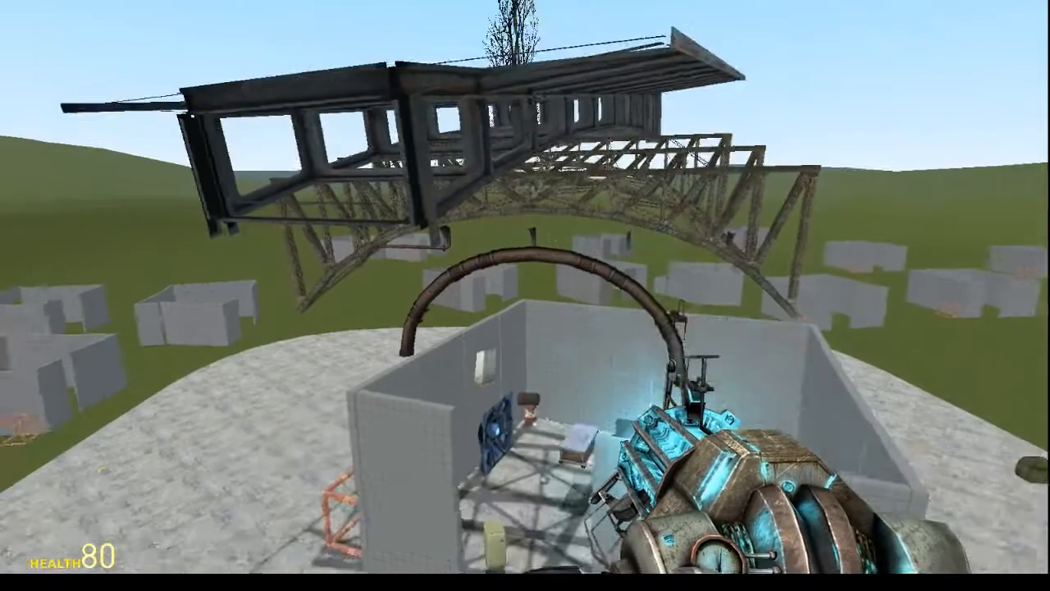
pyautogui.moveTo(526, 493)
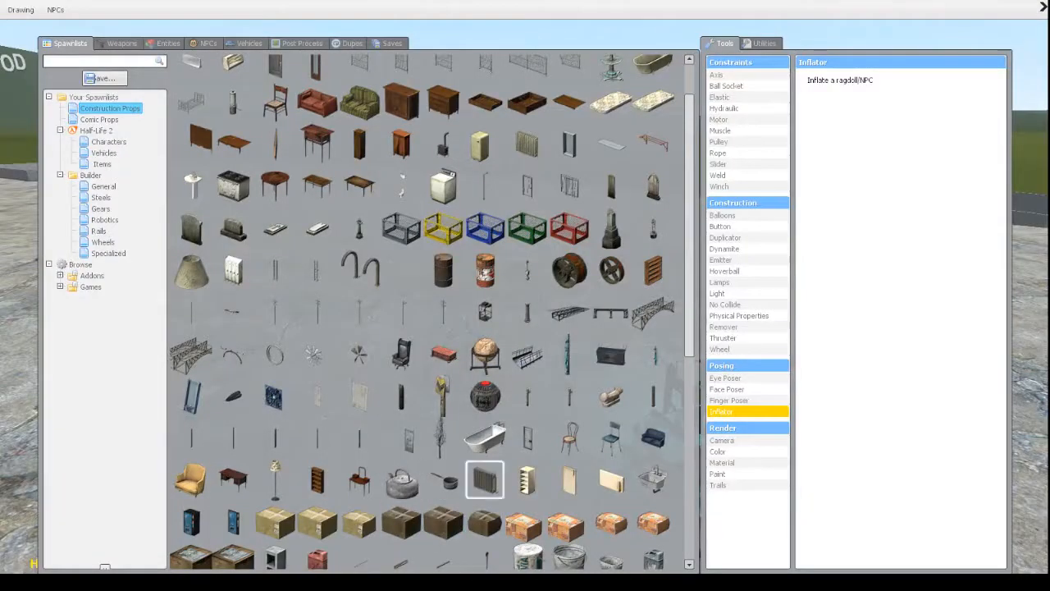
# Stand a black-and-white striped post and a blue arrow sign against the tall tiled outer wall
pyautogui.scroll(-3)
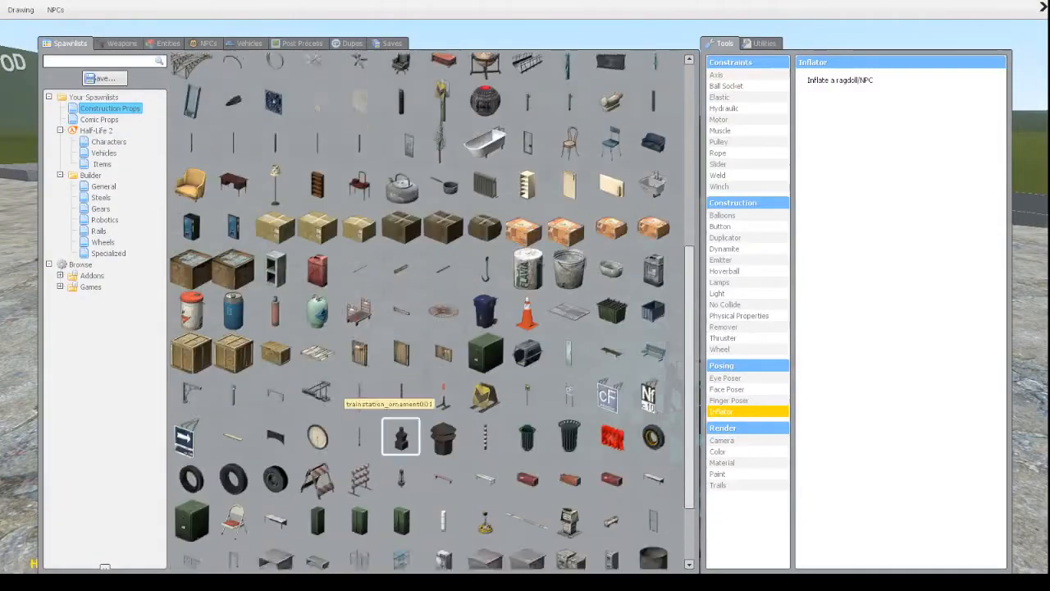
pyautogui.scroll(-3)
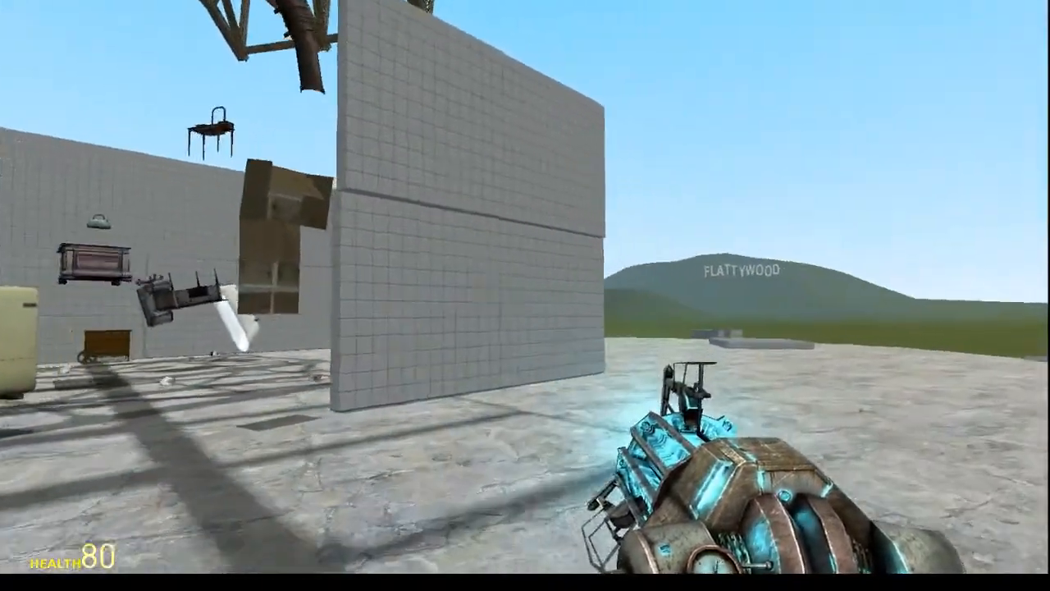
pyautogui.press('q')
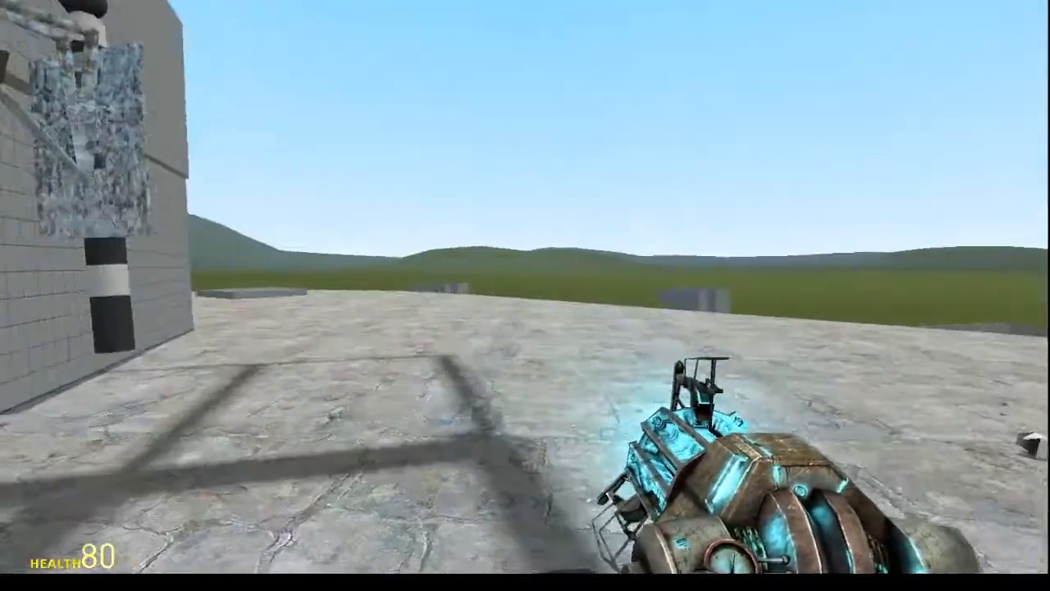
pyautogui.press('q')
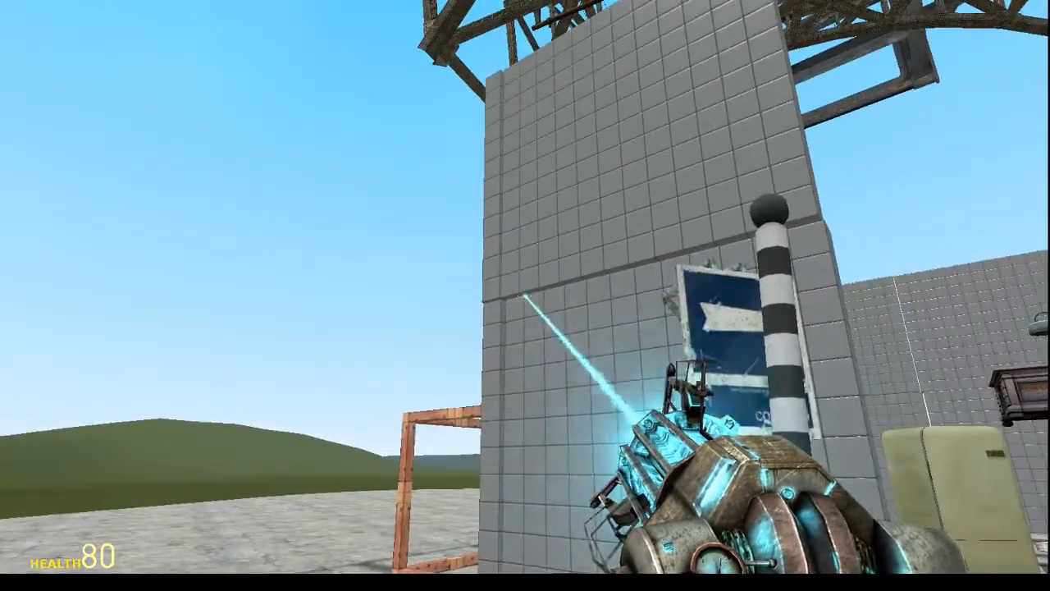
pyautogui.press('z')
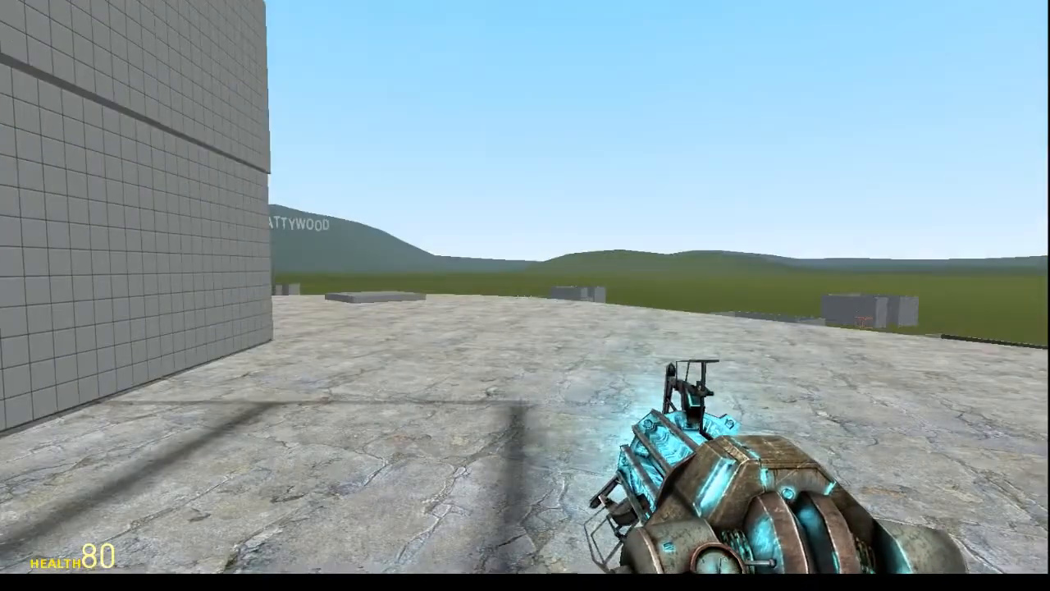
# Set a rusty red shipping container on the concrete with a green armchair beside it
pyautogui.press('q')
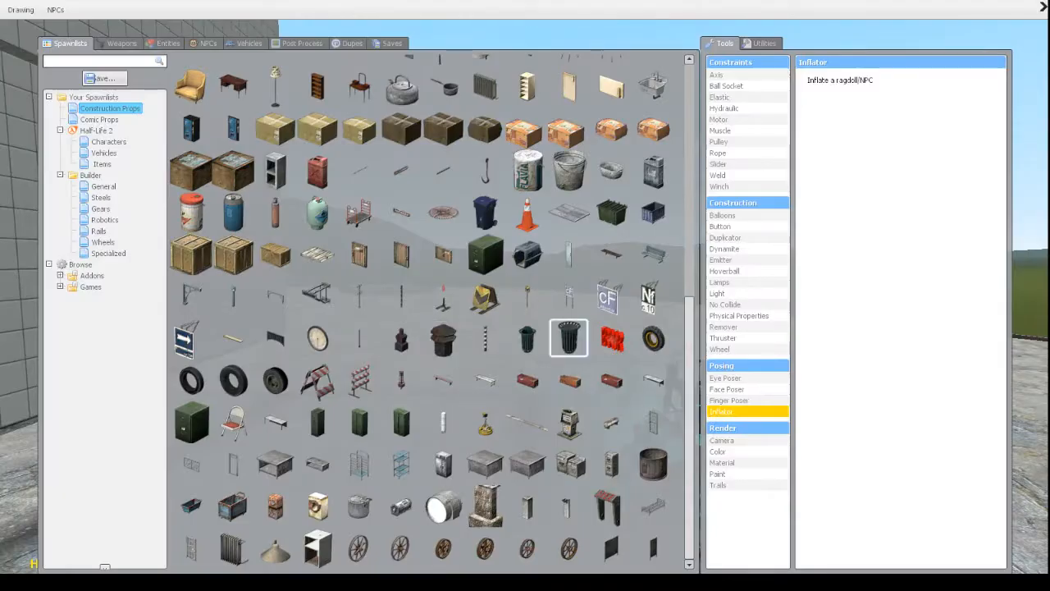
pyautogui.press('q')
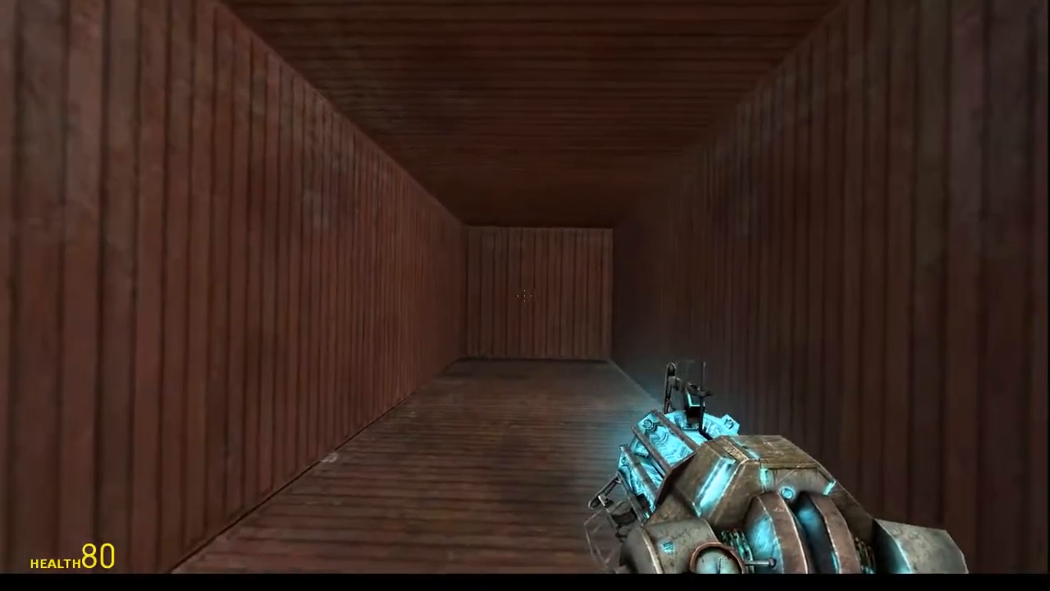
pyautogui.press('q')
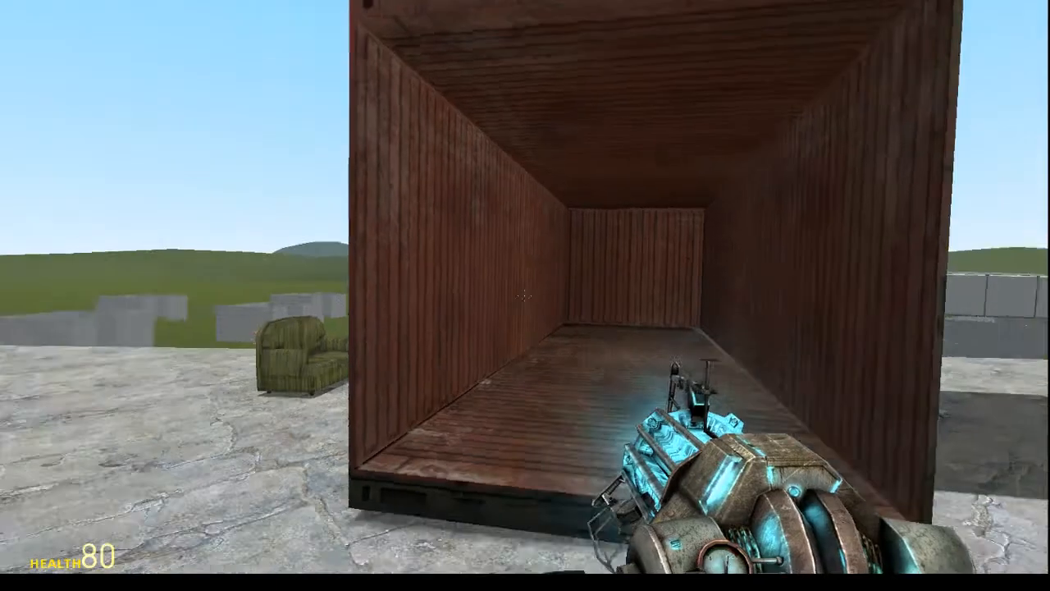
pyautogui.press('q')
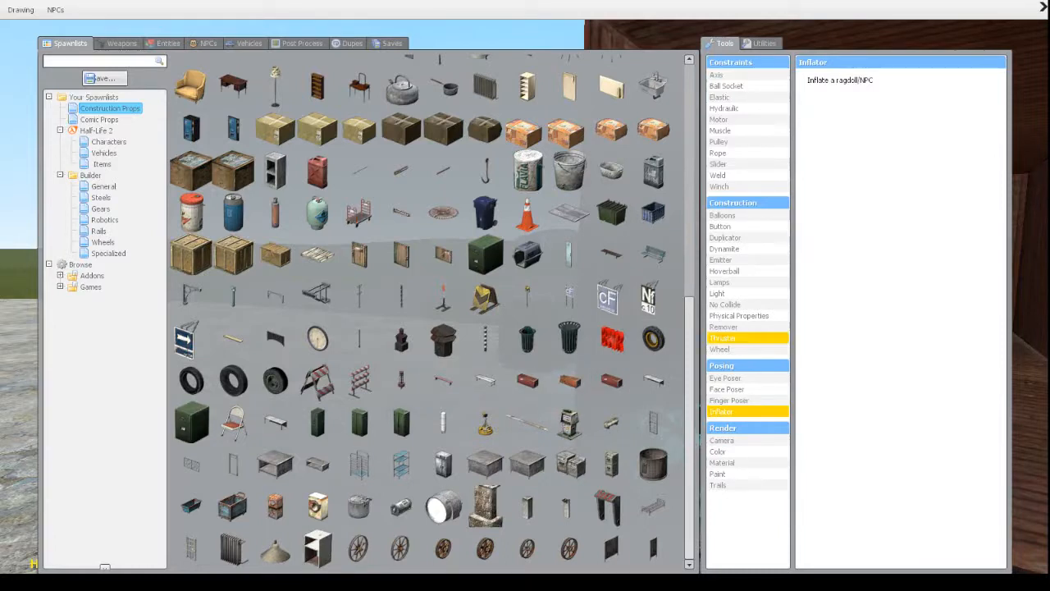
# Shoot the container's far inside wall until it is covered in bullet holes
pyautogui.click(723, 337)
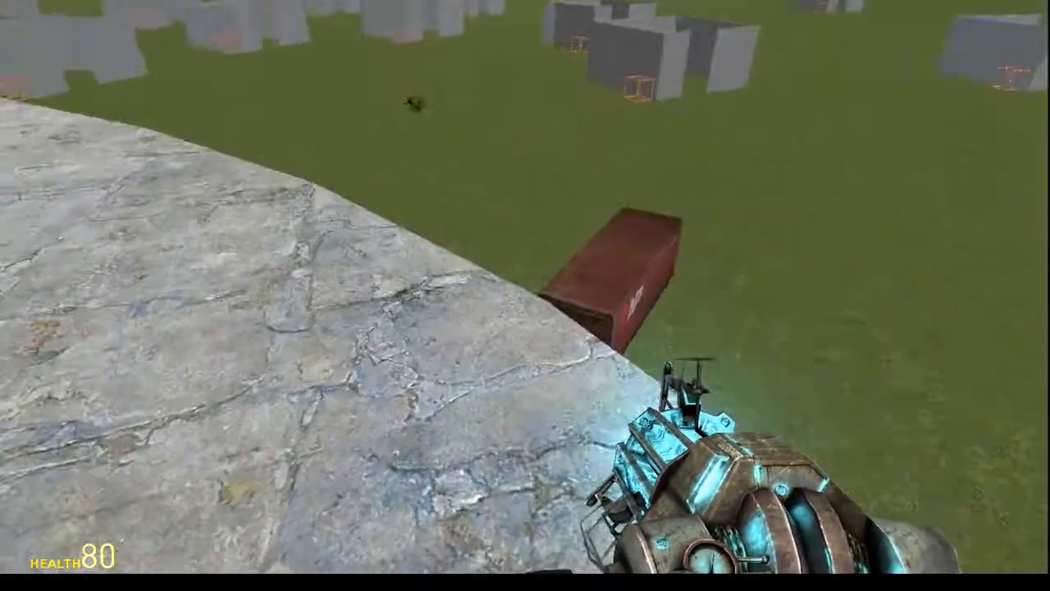
pyautogui.click(525, 295)
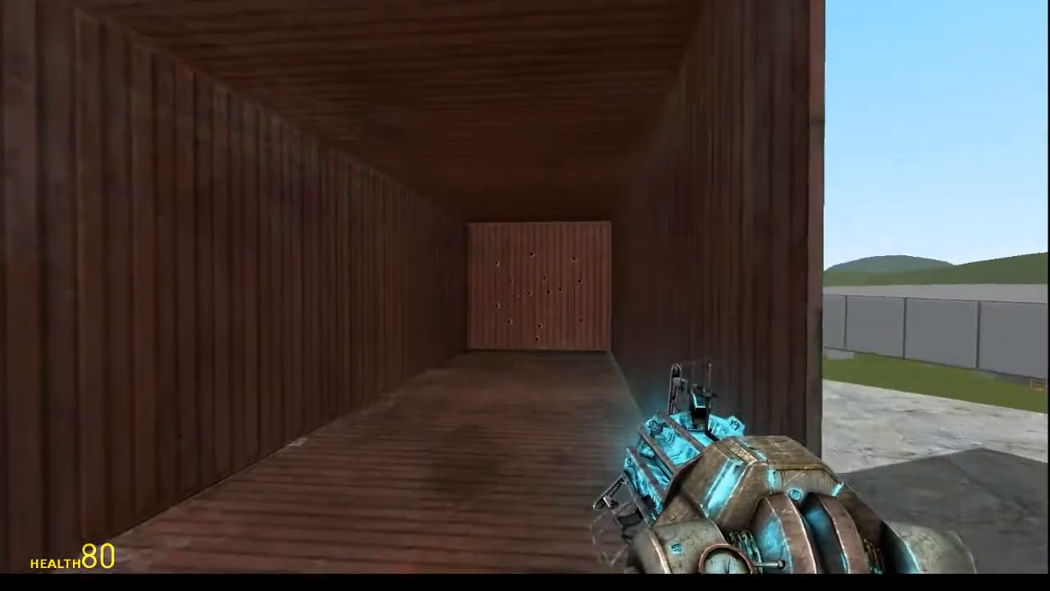
# Select the Construction Thruster tool with the flames effect and fly out over the field
pyautogui.press('q')
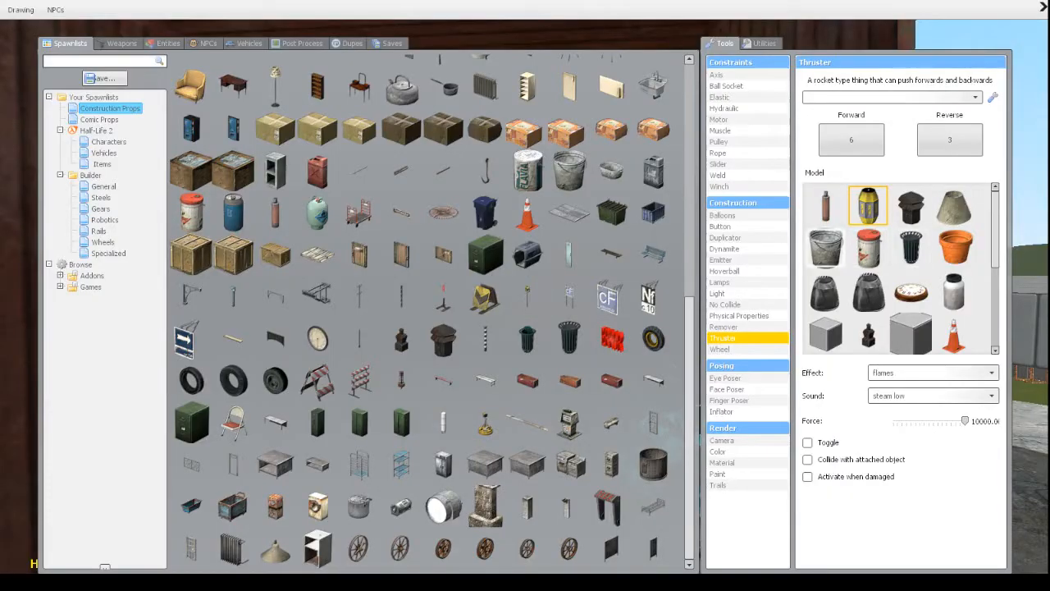
pyautogui.click(824, 249)
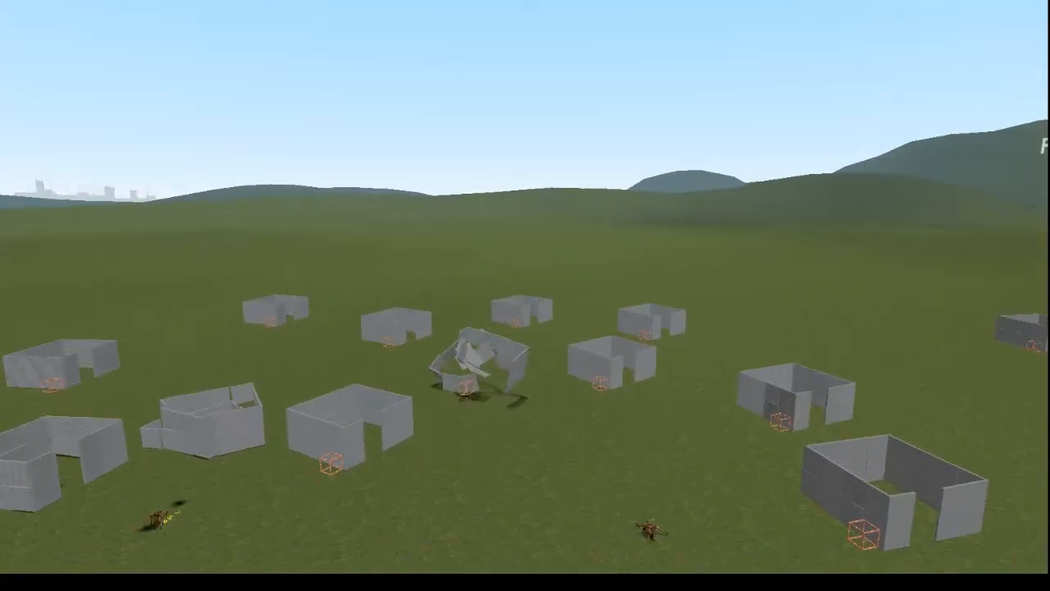
pyautogui.press('F5')
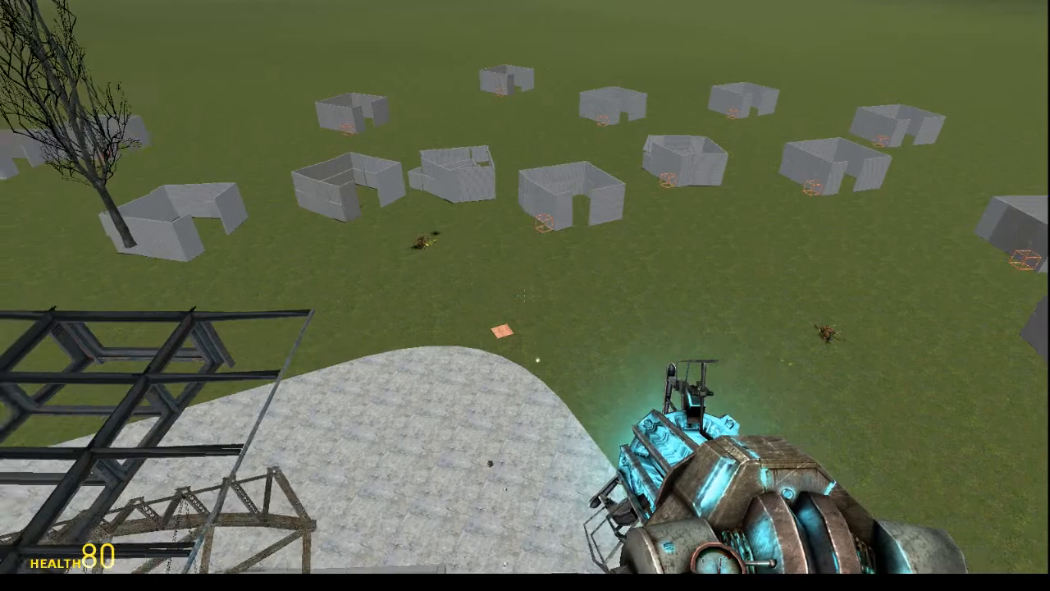
pyautogui.press('q')
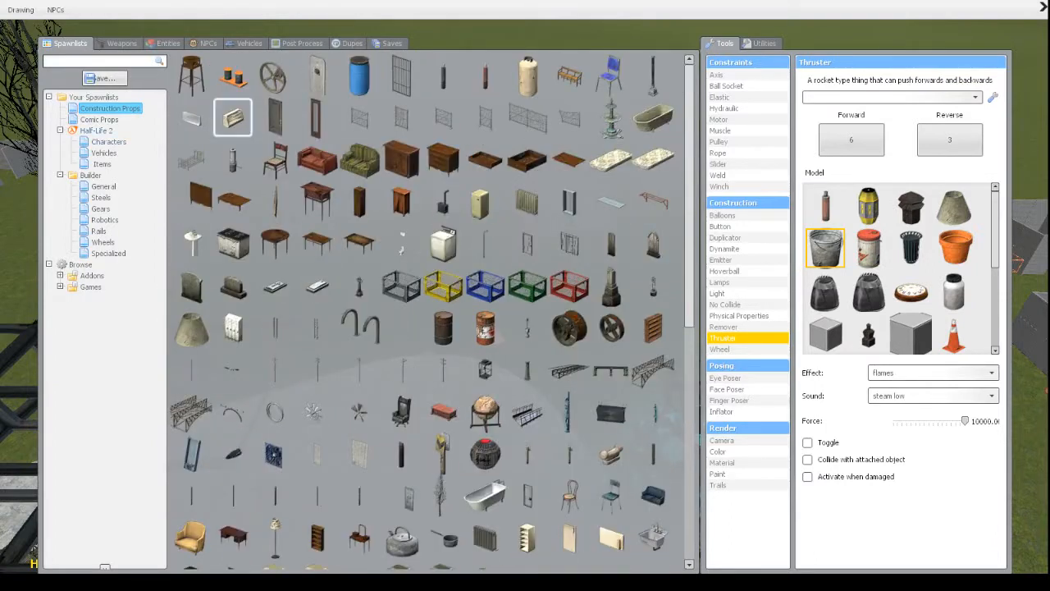
# Spawn several Half-Life 2 vehicles, including a small red one, onto the grass
pyautogui.click(104, 153)
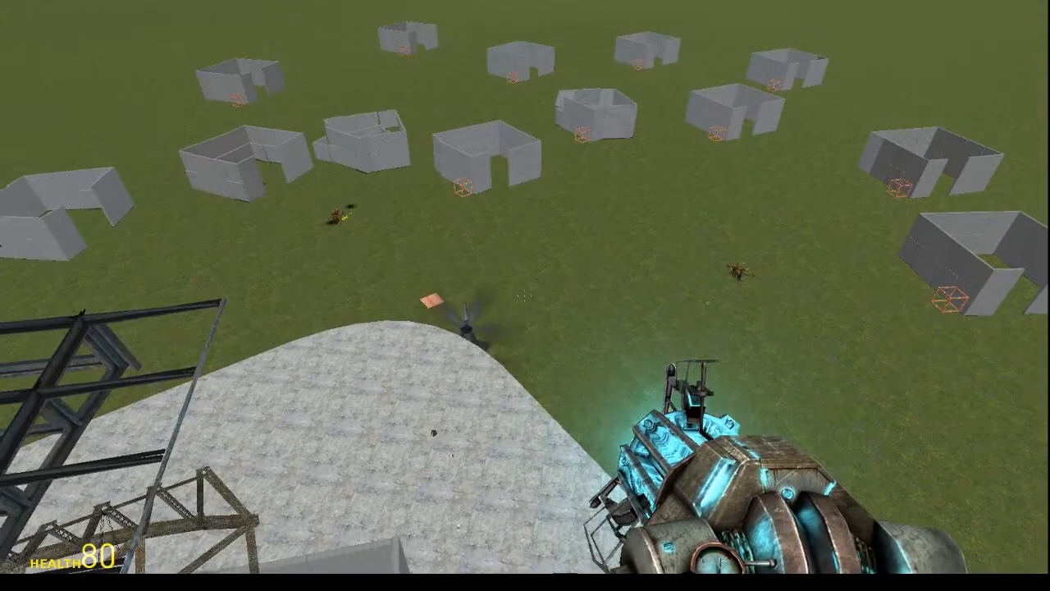
pyautogui.press('q')
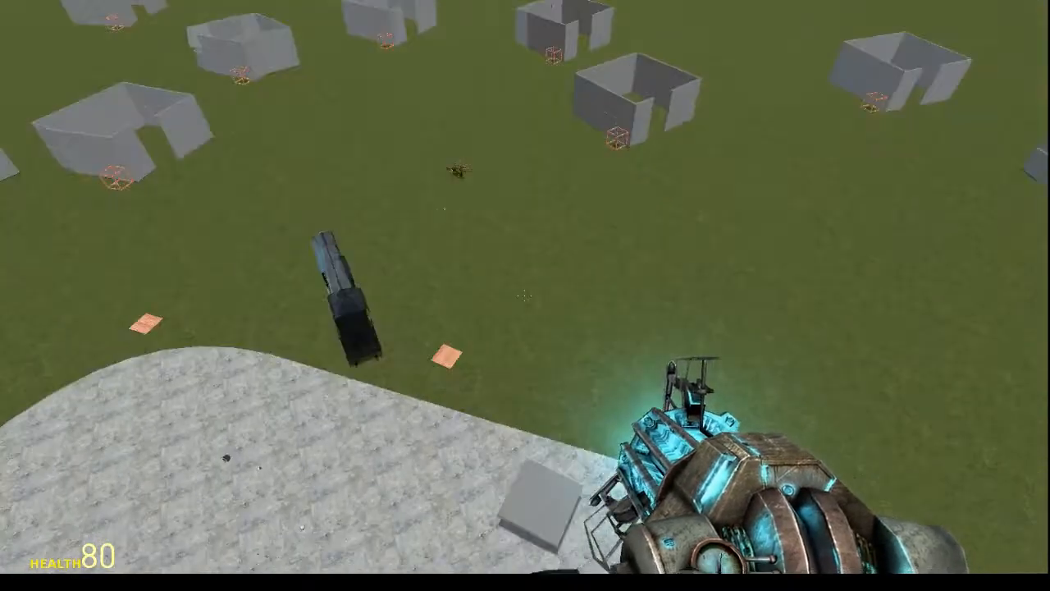
pyautogui.press('q')
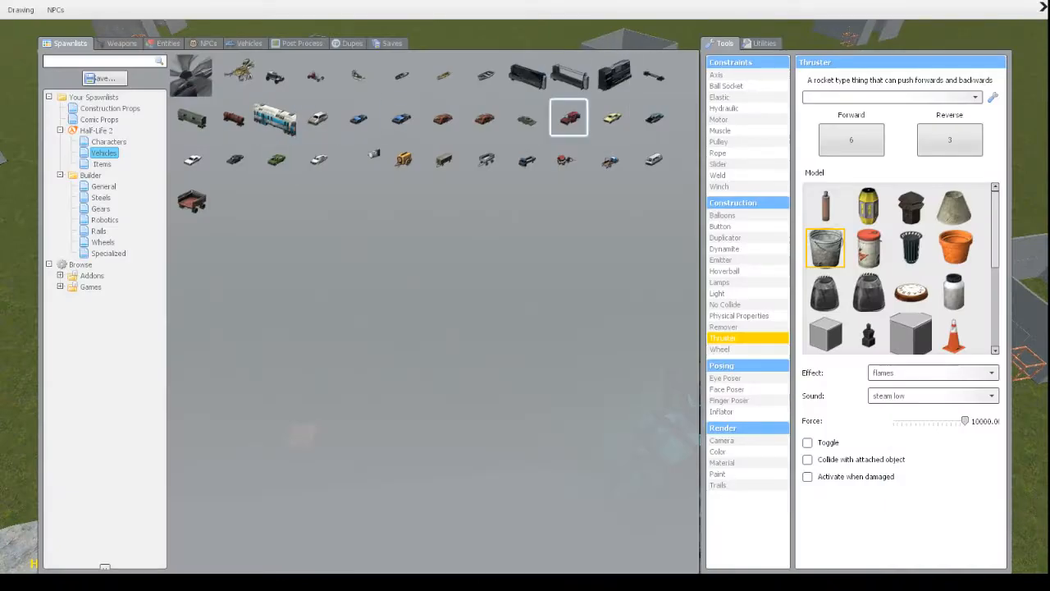
pyautogui.press('q')
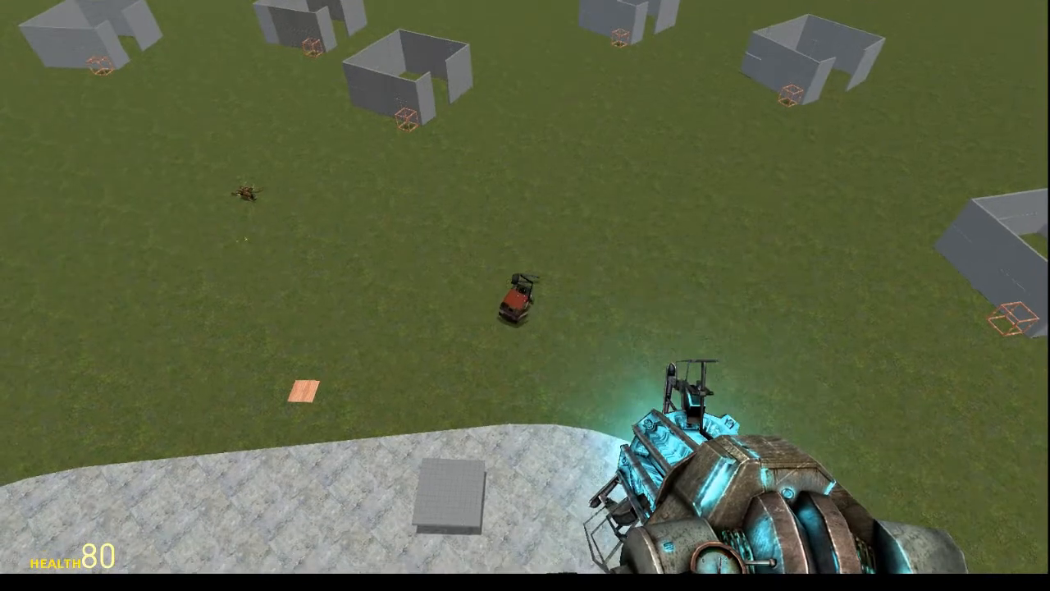
pyautogui.press('q')
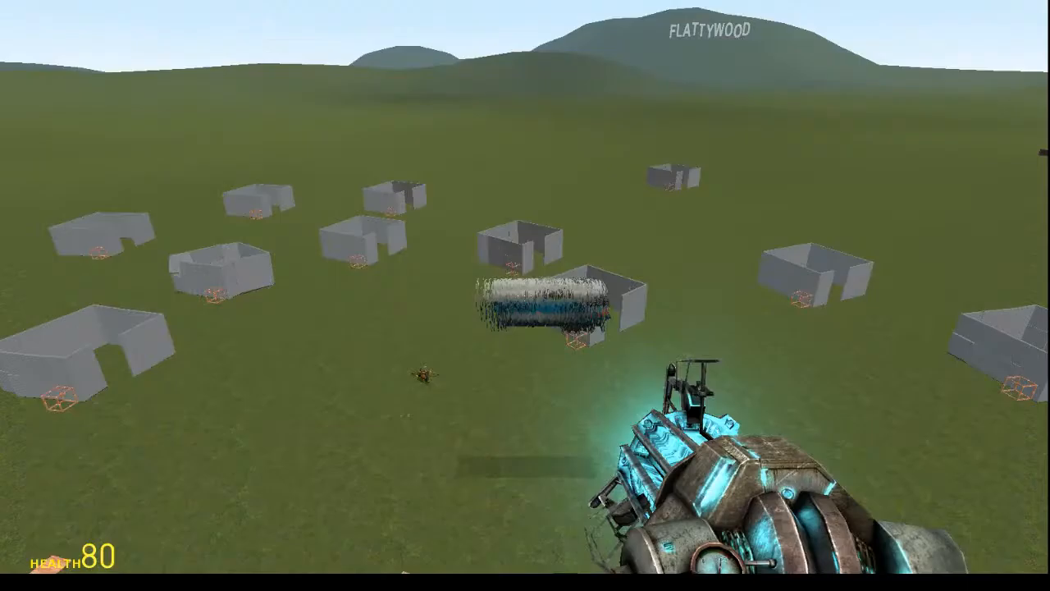
# Grab the large train car with the physics gun, then browse more thruster models in the spawn menu
pyautogui.click(525, 295)
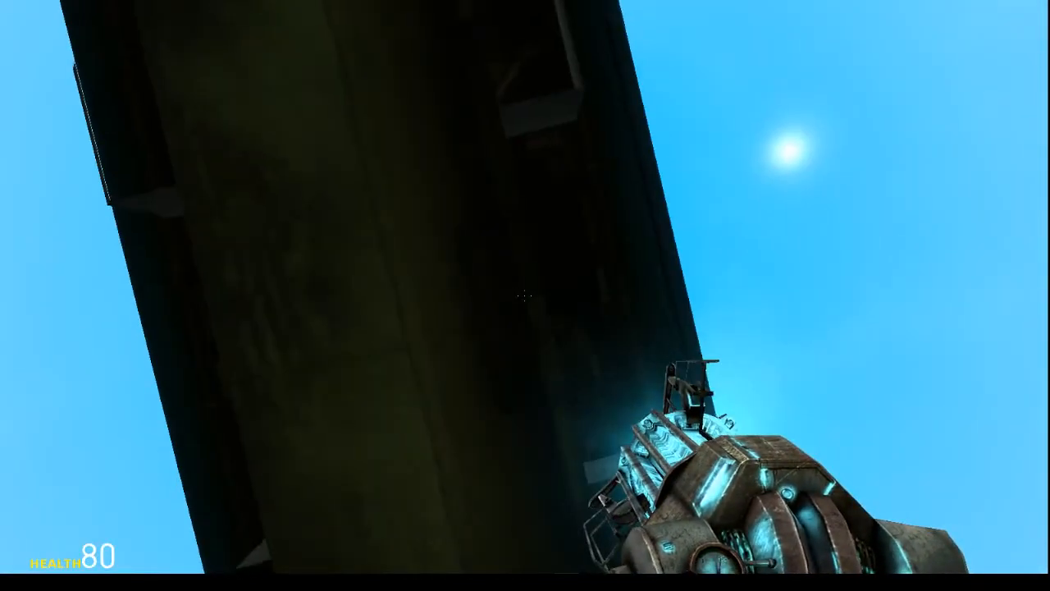
pyautogui.press('q')
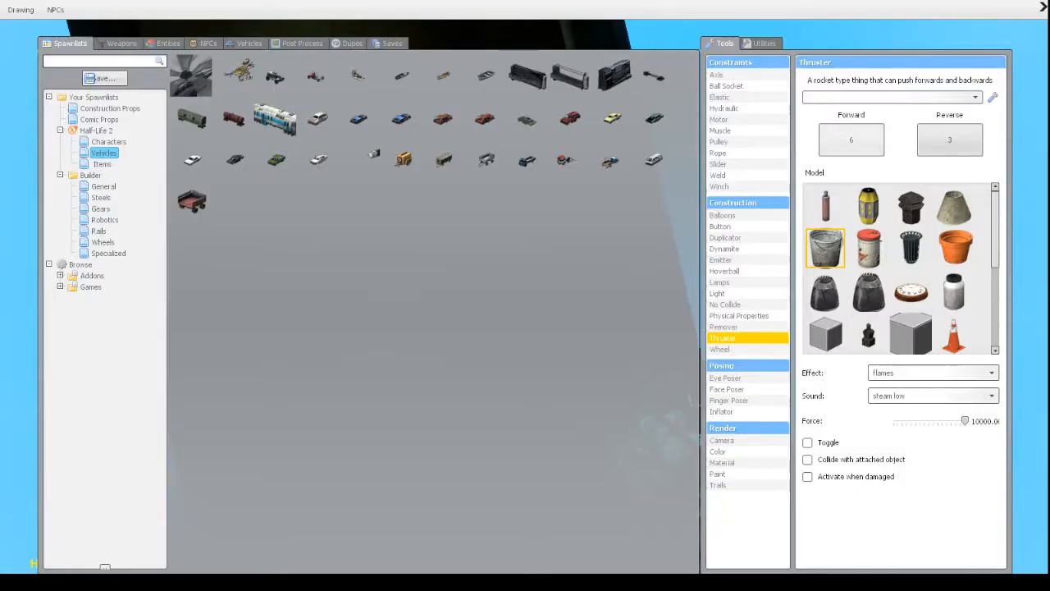
pyautogui.scroll(-3)
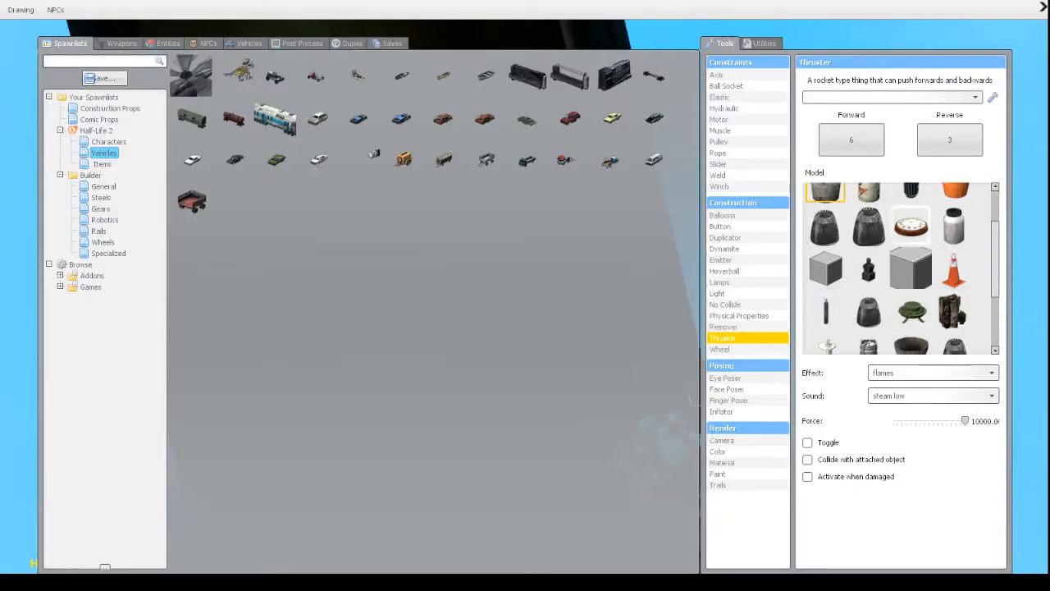
pyautogui.scroll(-3)
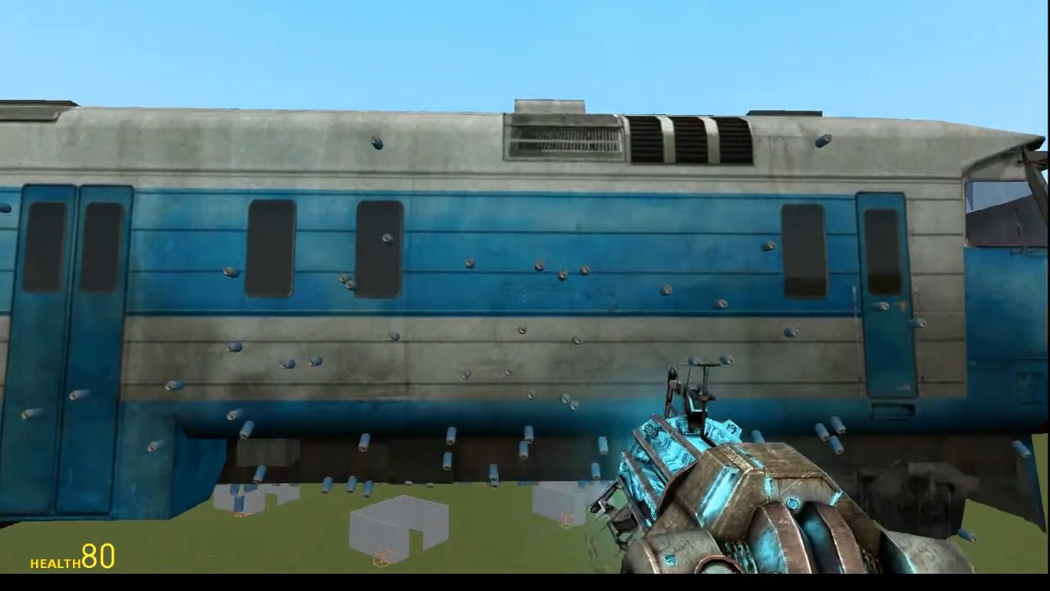
pyautogui.moveTo(526, 295)
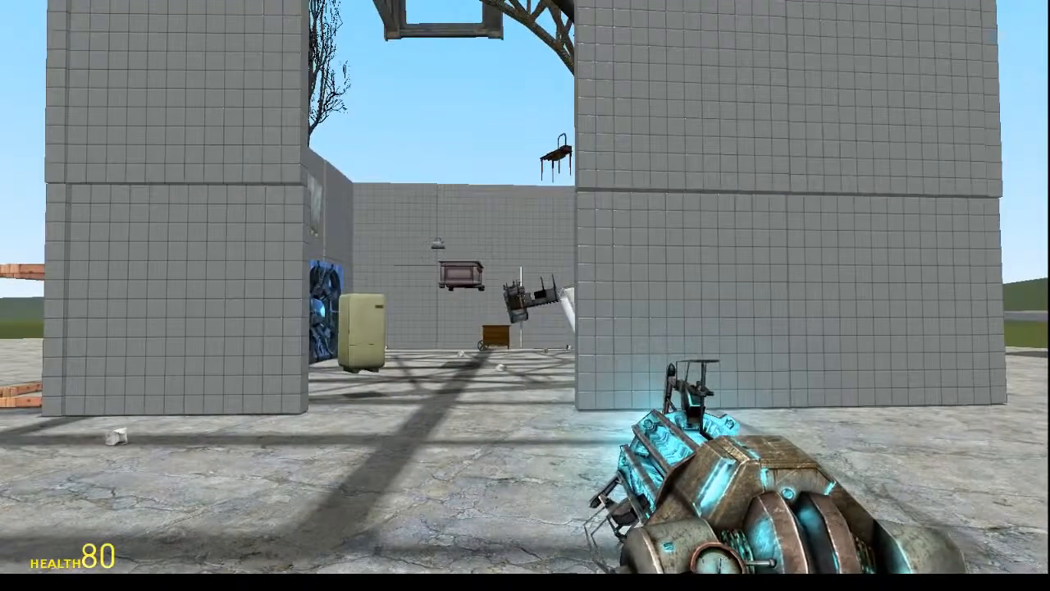
# Spawn the battered white sedan from Vehicles onto the concrete outside the house
pyautogui.press('q')
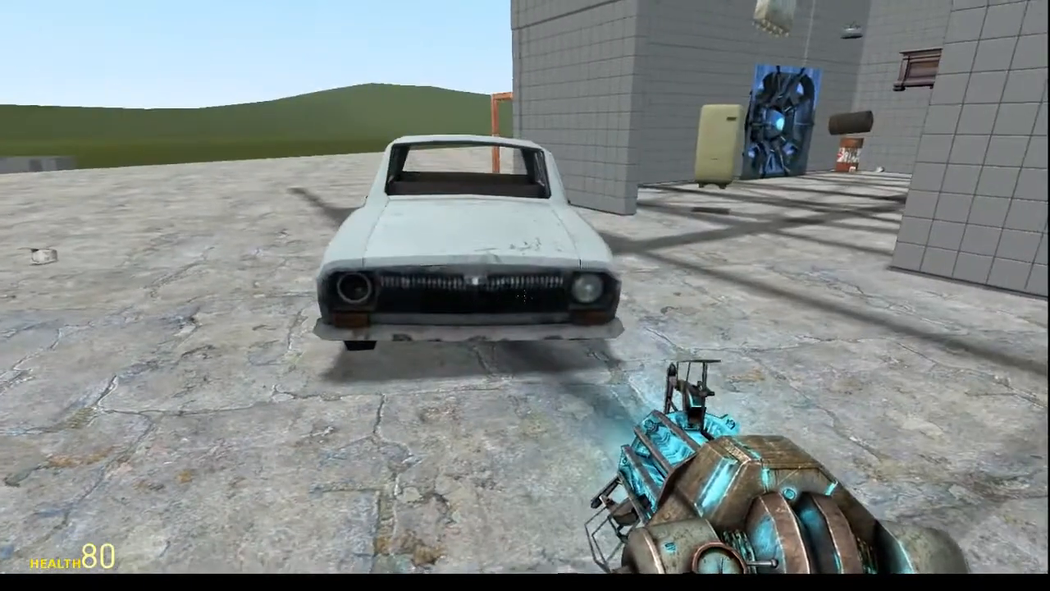
# Undo the white sedan outside the house and reopen the vehicles spawn list
pyautogui.press('q')
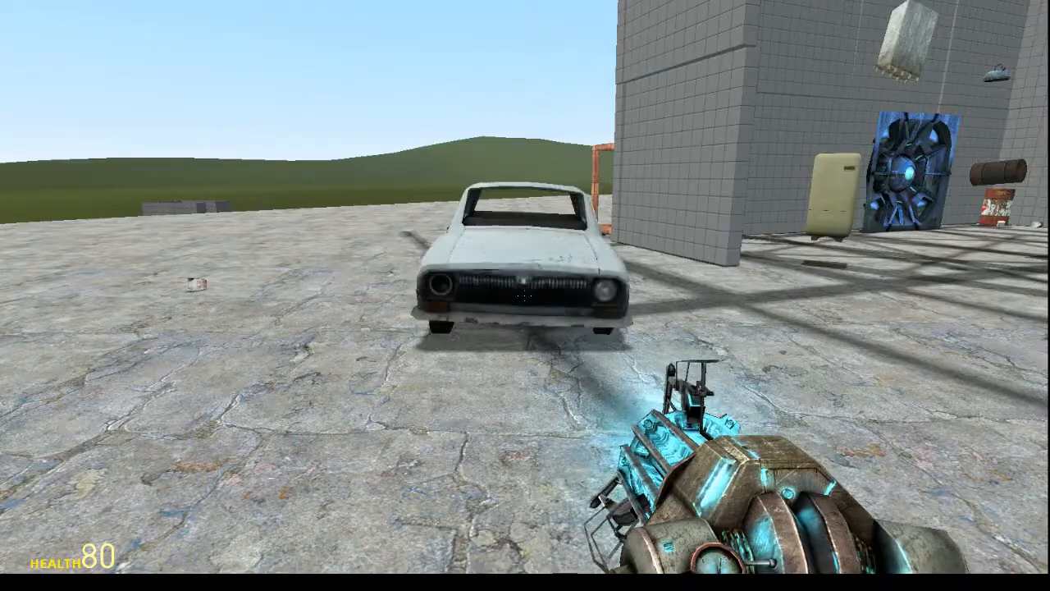
pyautogui.press('q')
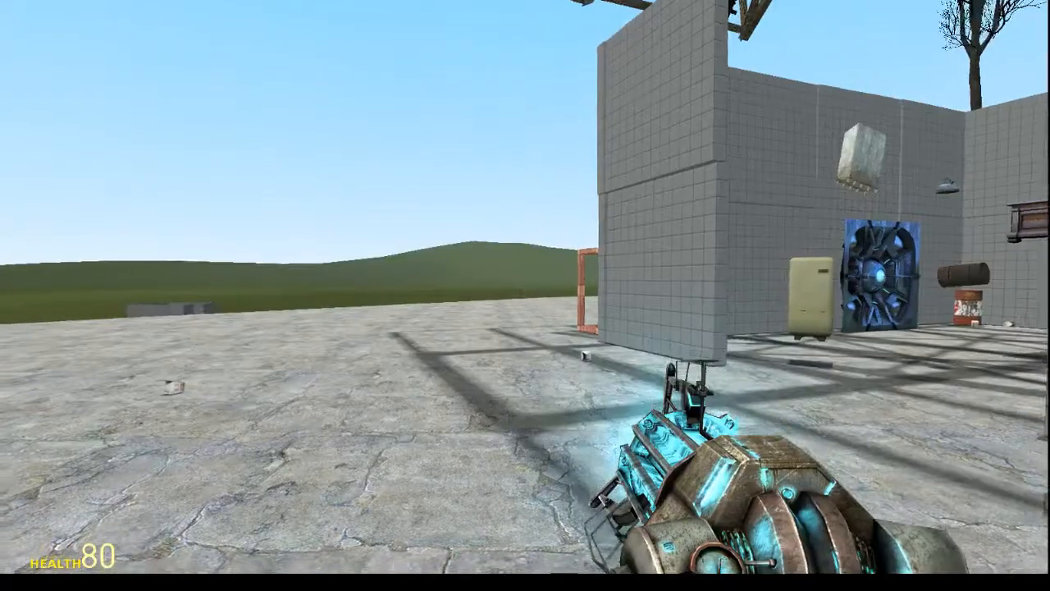
pyautogui.press('q')
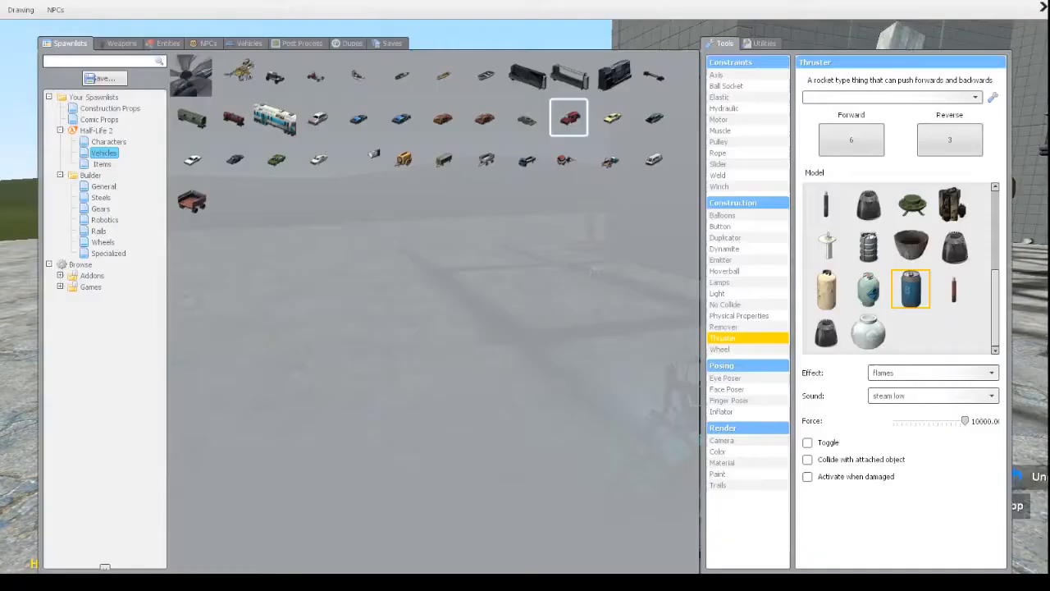
# Drop the burnt-out car wreck onto the concrete beside the house, then reopen the spawn menu
pyautogui.press('q')
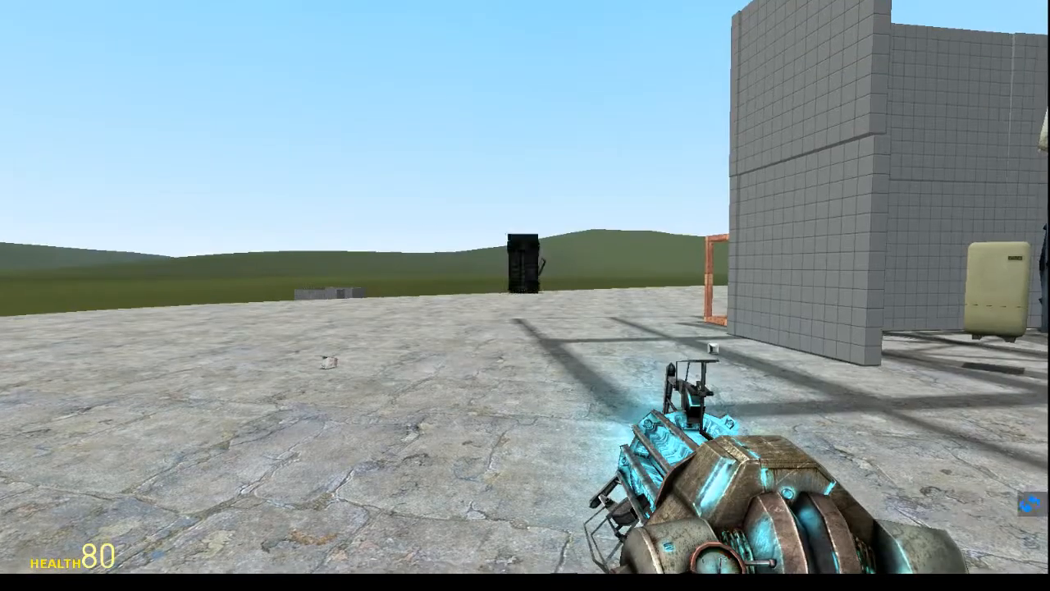
pyautogui.press('q')
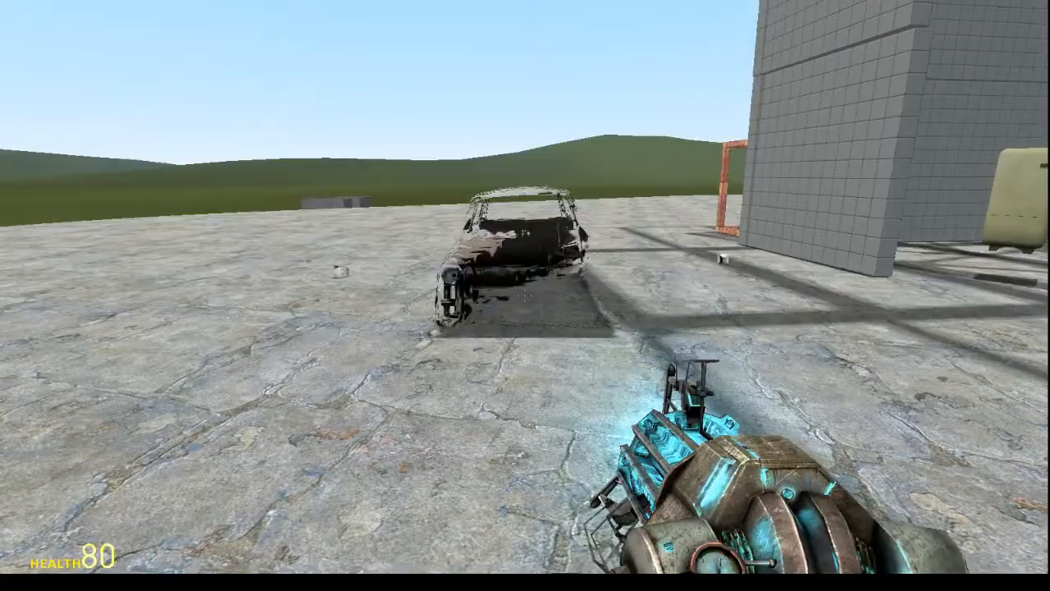
pyautogui.press('q')
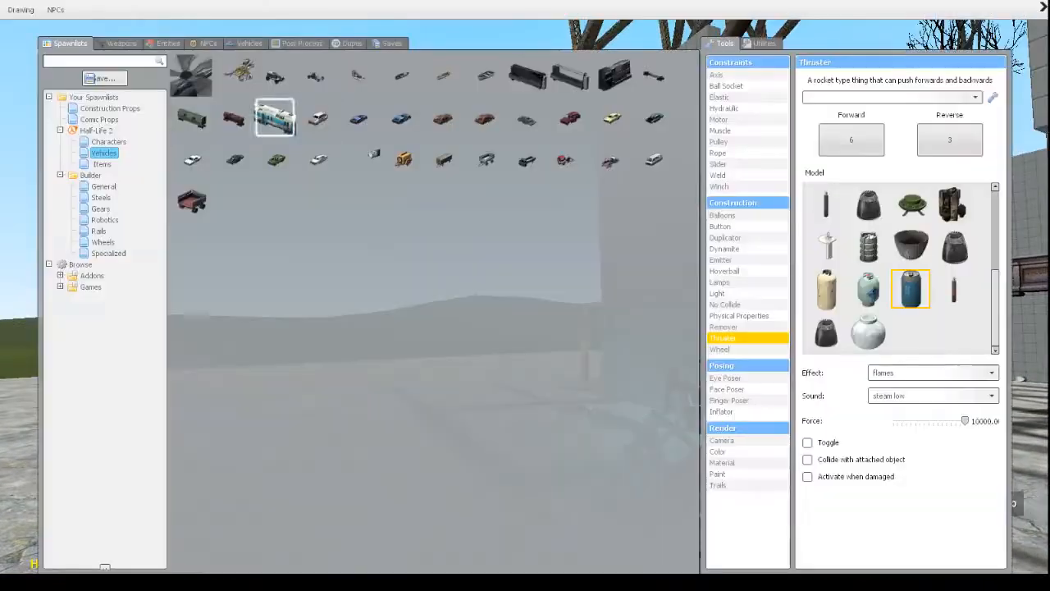
# Spawn the yellow generator trailer beside the house and bring up the Construction Props list
pyautogui.click(317, 118)
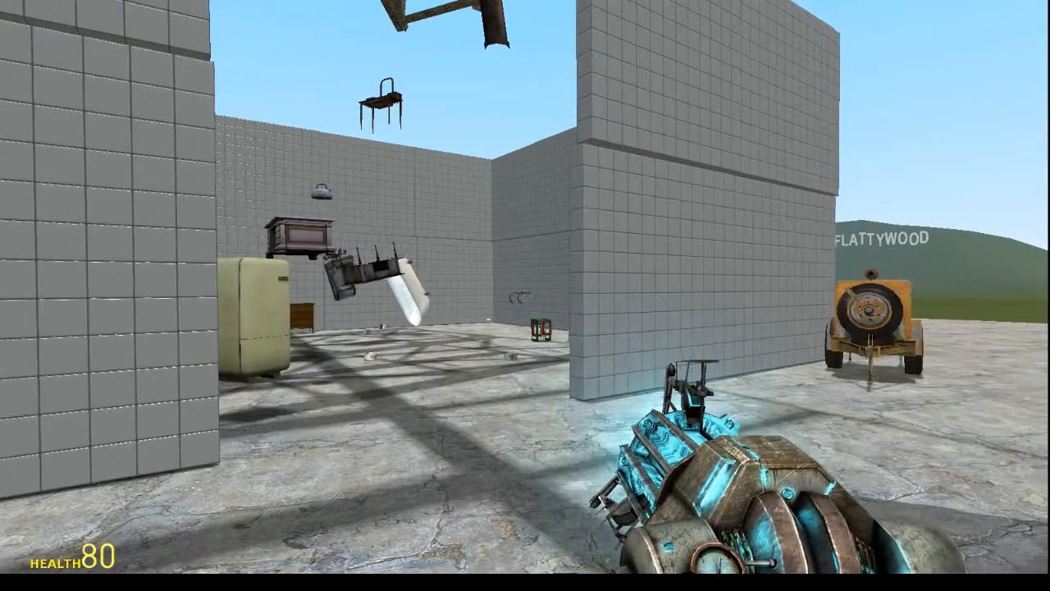
pyautogui.press('q')
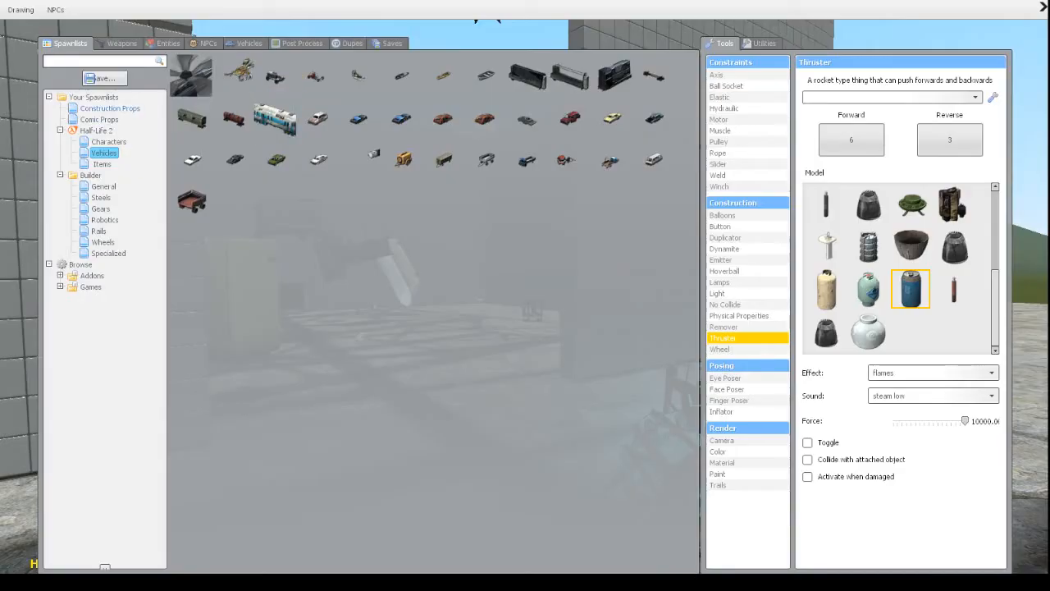
pyautogui.click(109, 107)
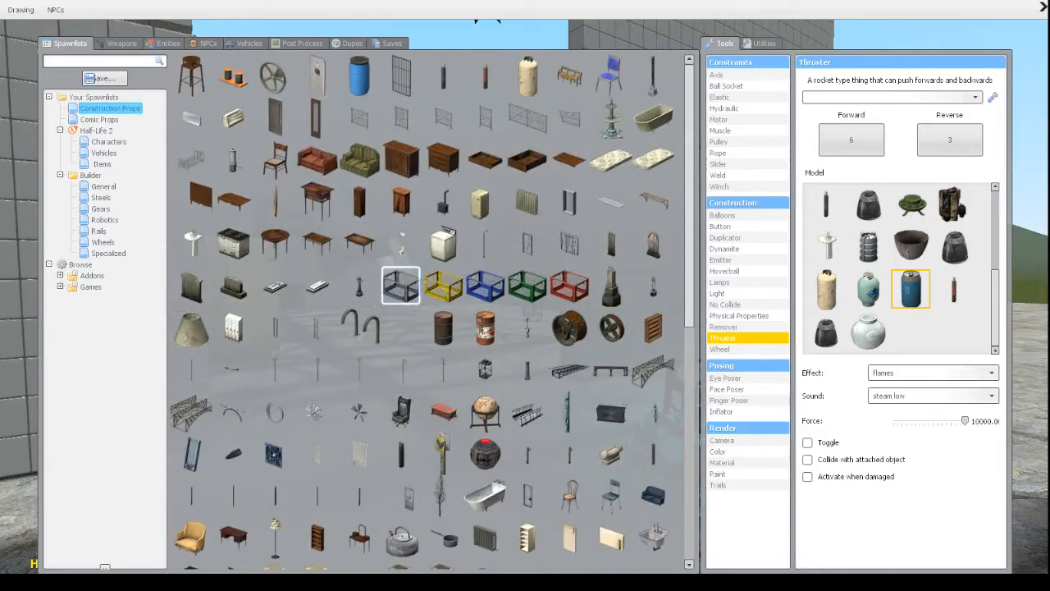
# Spawn several props from Your Spawnlists > Comic Props into the walled room
pyautogui.click(100, 119)
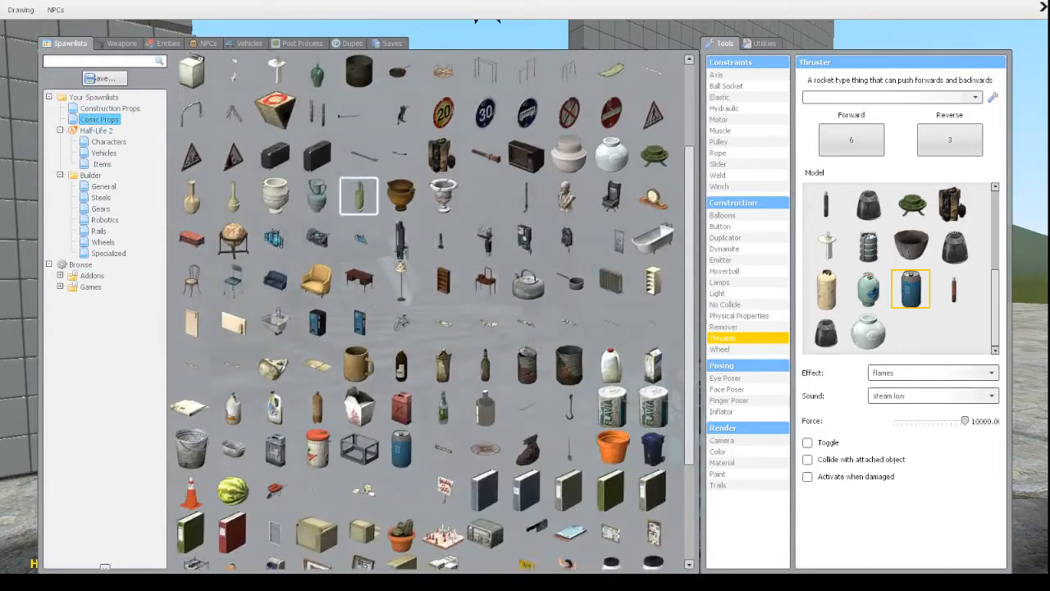
pyautogui.scroll(-3)
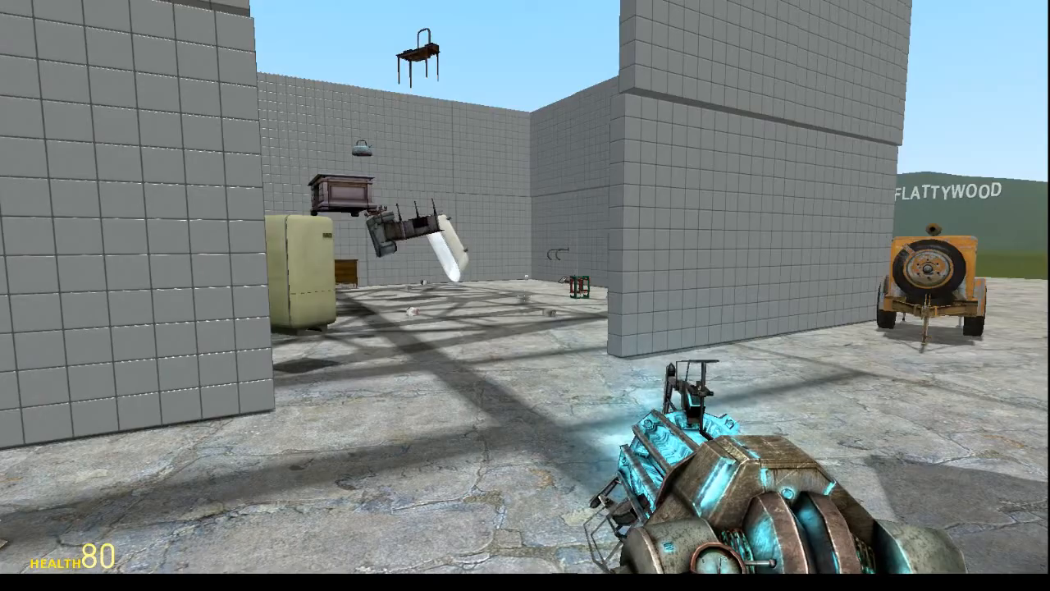
pyautogui.press('q')
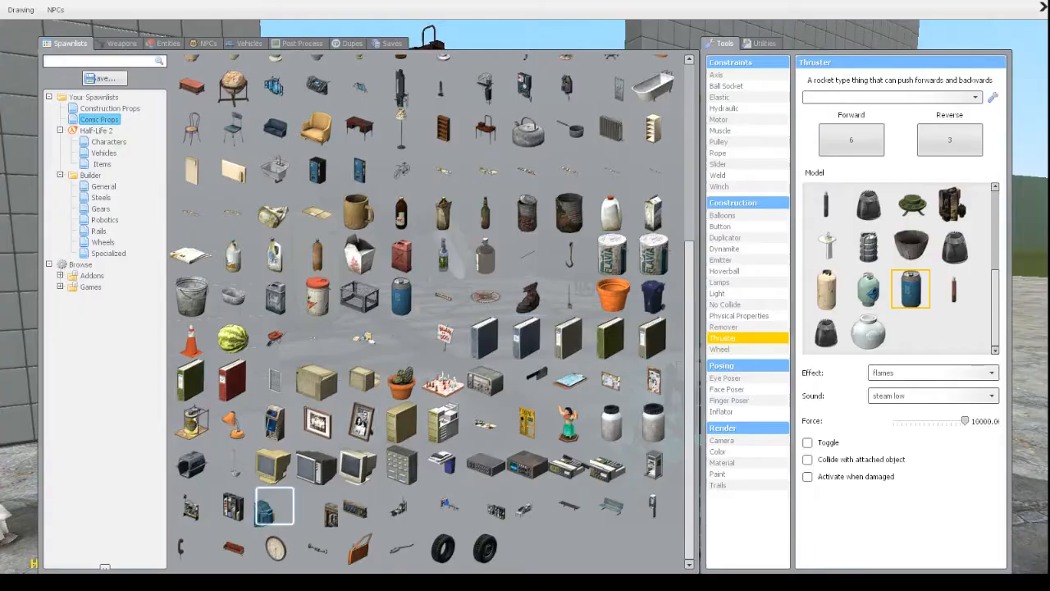
pyautogui.click(191, 421)
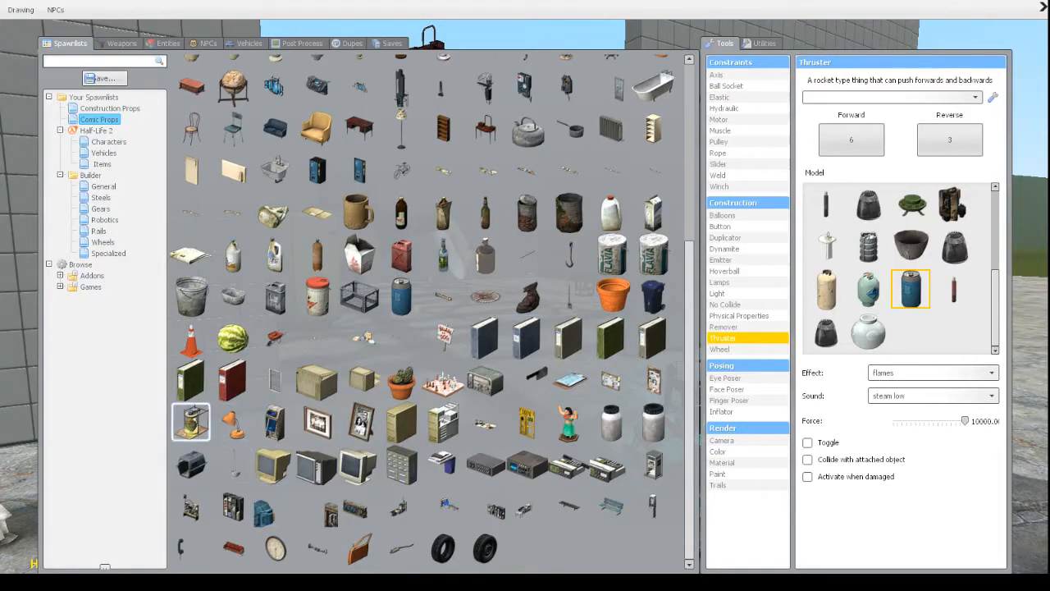
pyautogui.click(400, 465)
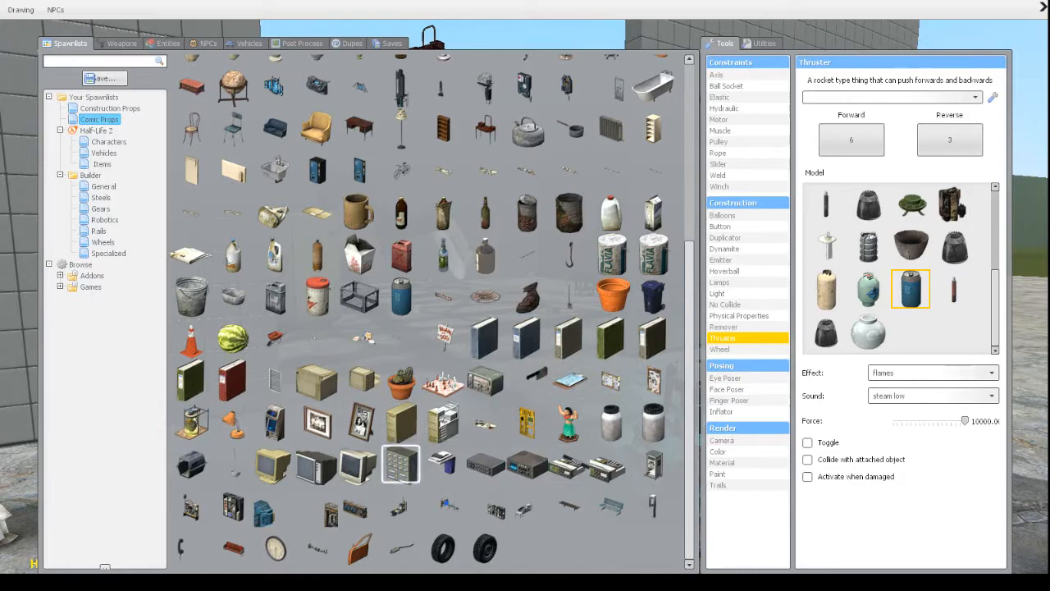
pyautogui.moveTo(400, 418)
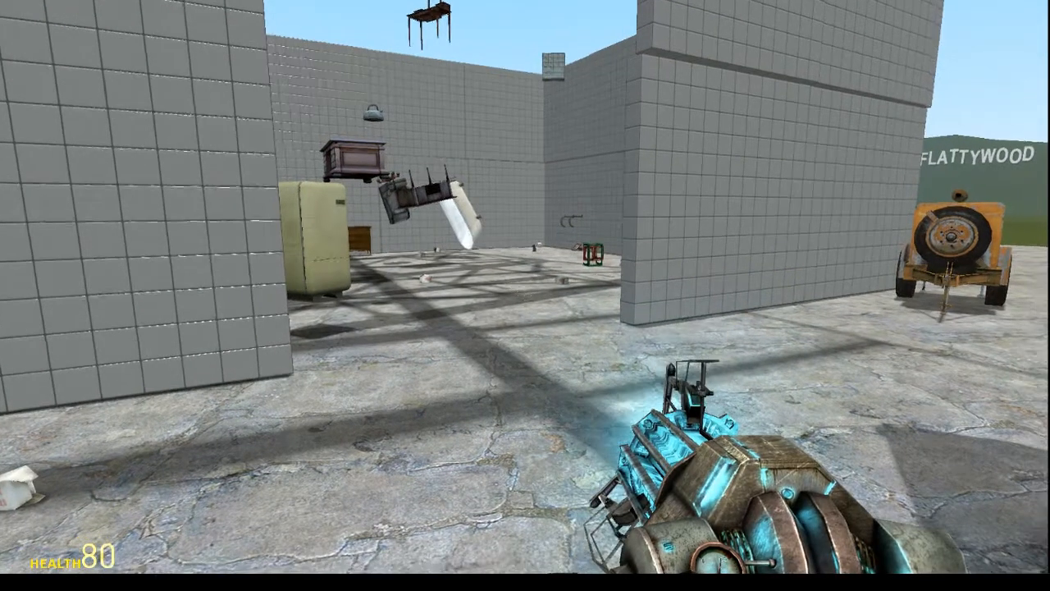
pyautogui.press('q')
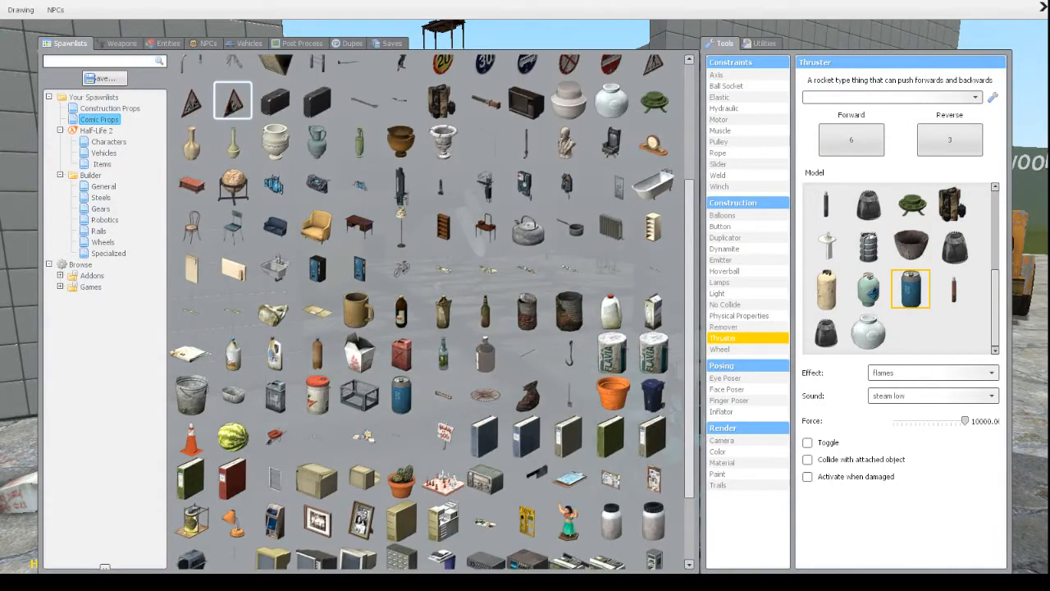
# Place the small figurine prop on the floor and undo the latest effect
pyautogui.scroll(-3)
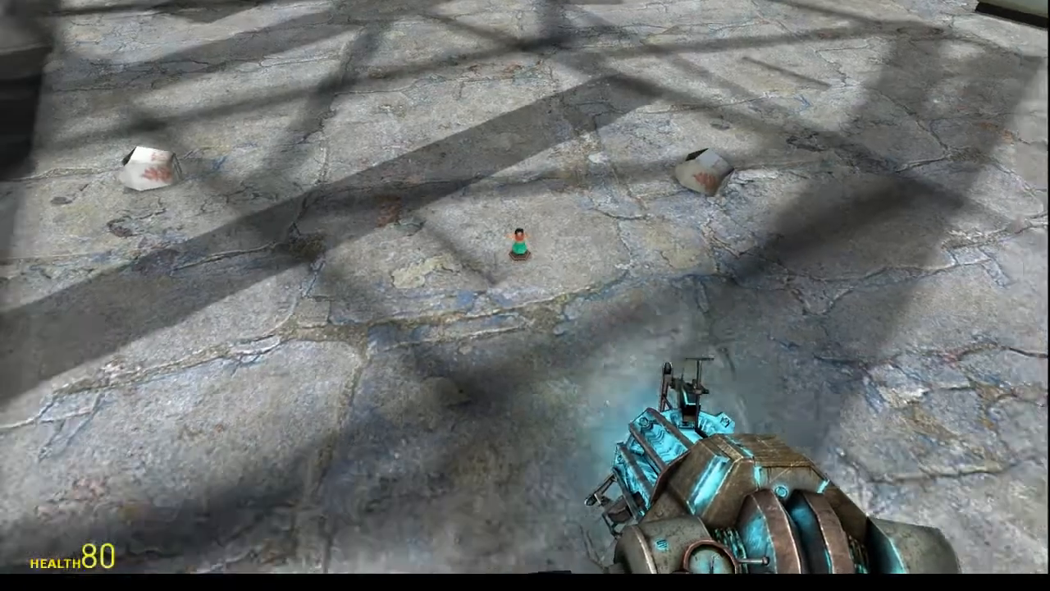
pyautogui.press('q')
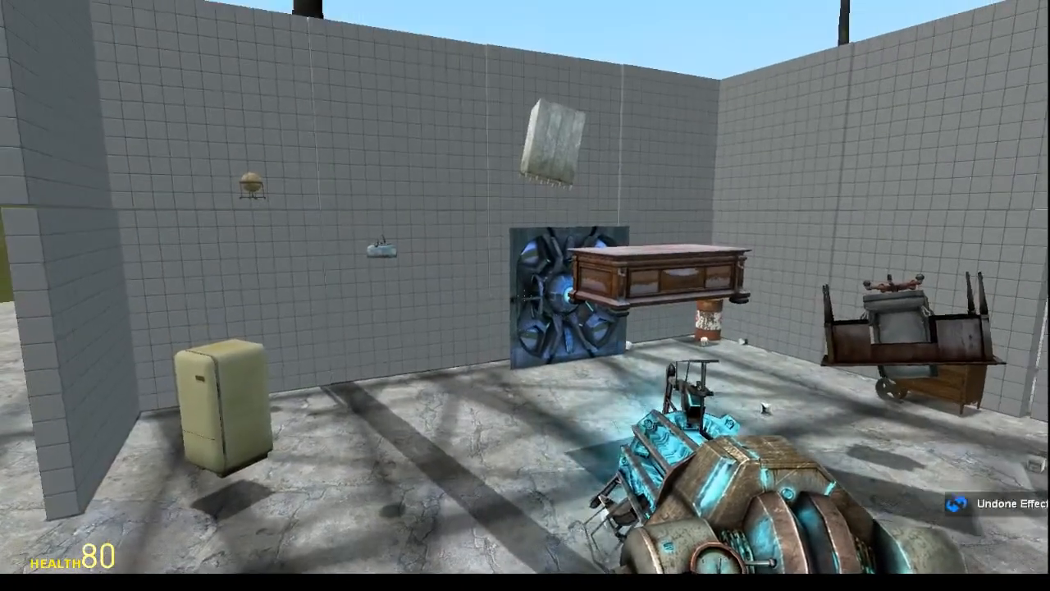
pyautogui.press('q')
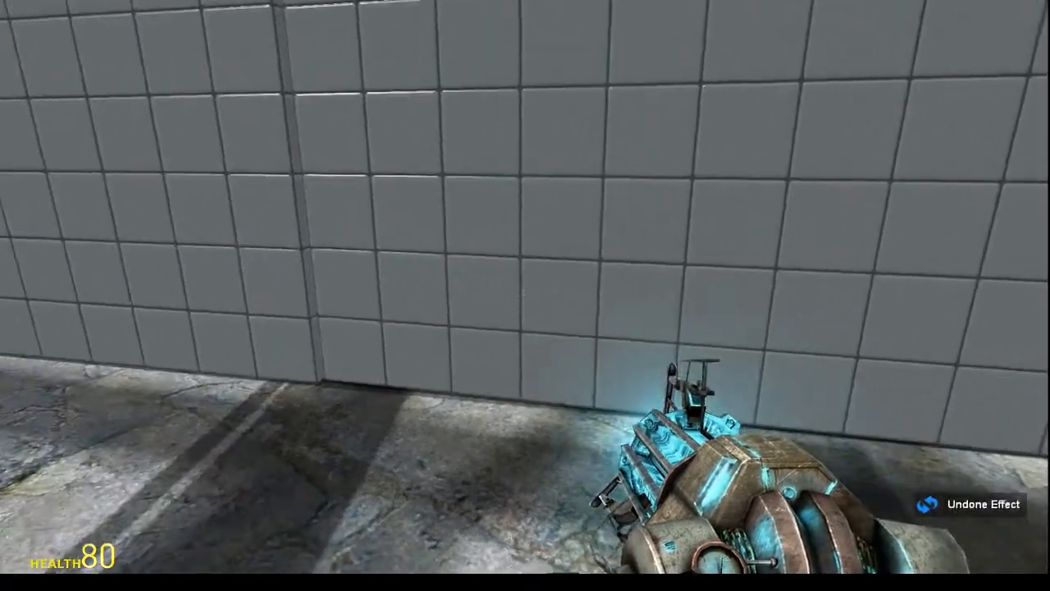
pyautogui.press('q')
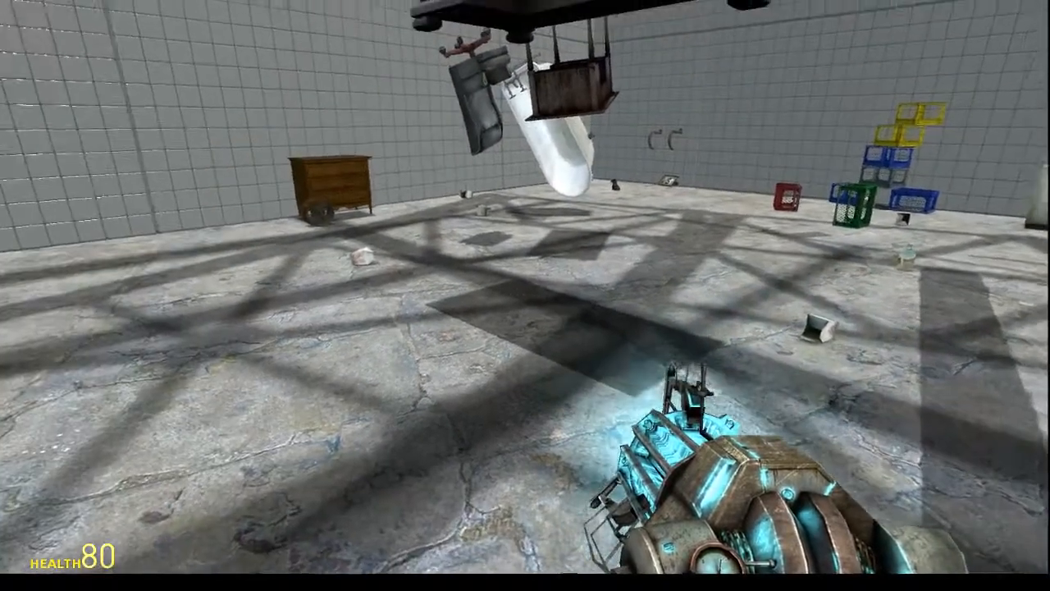
# Carry the wheeled chest of drawers to the room's left wall using the Physics Gun
pyautogui.press('q')
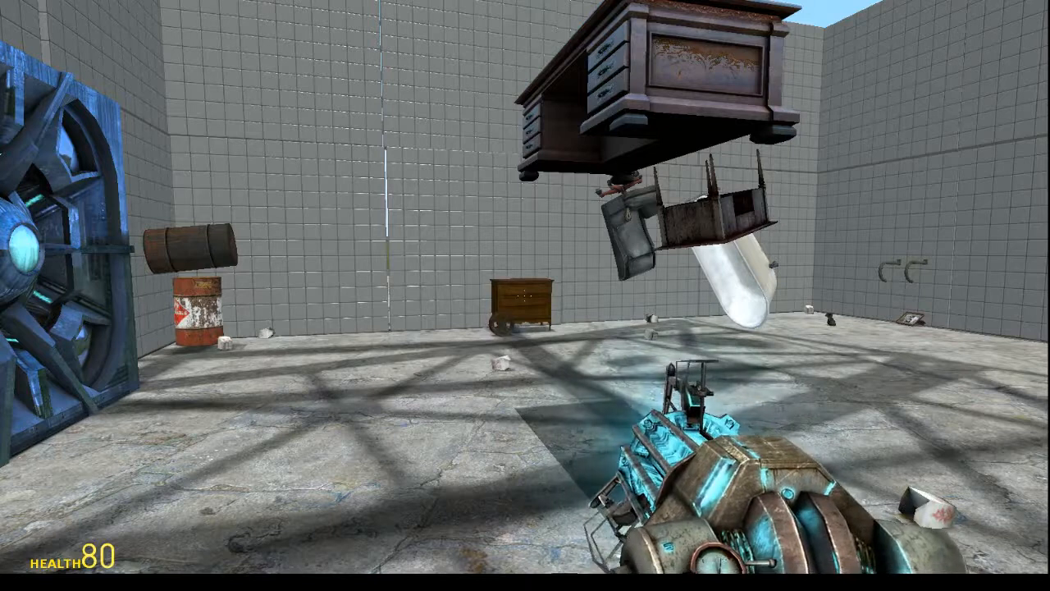
pyautogui.click(517, 295)
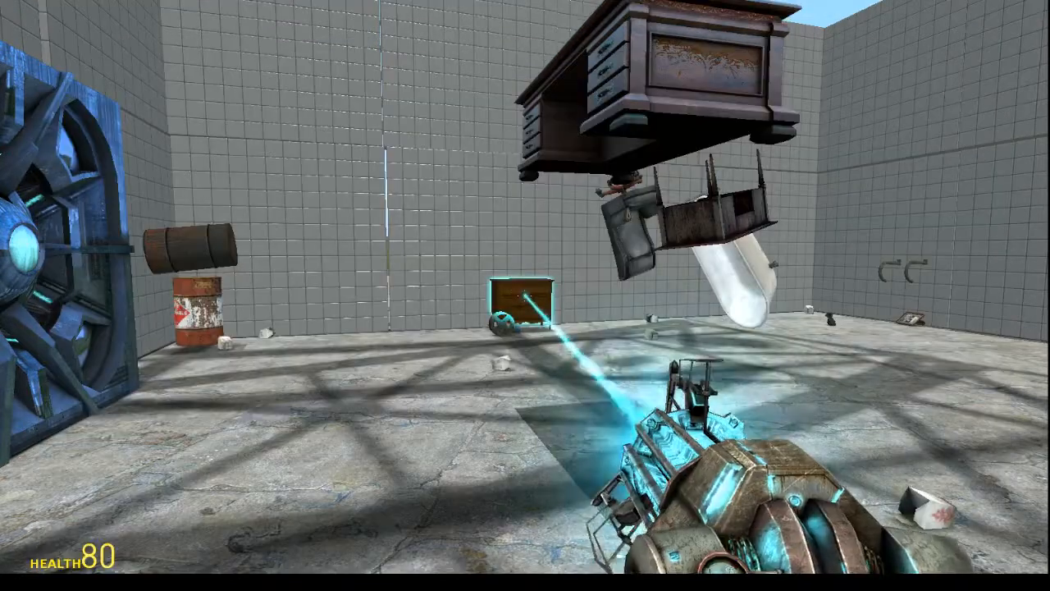
pyautogui.press('q')
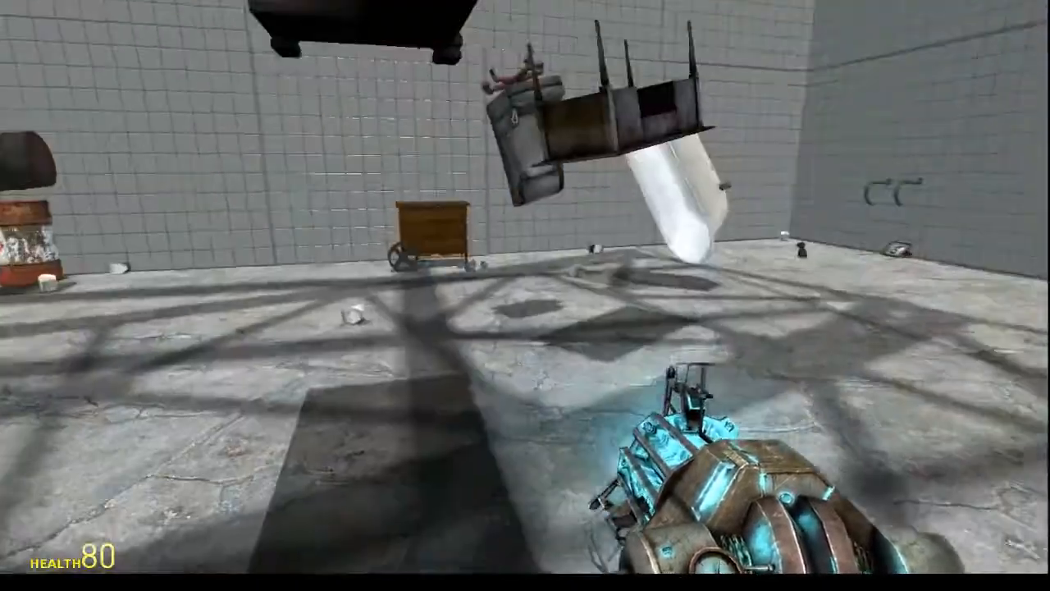
pyautogui.moveTo(525, 295)
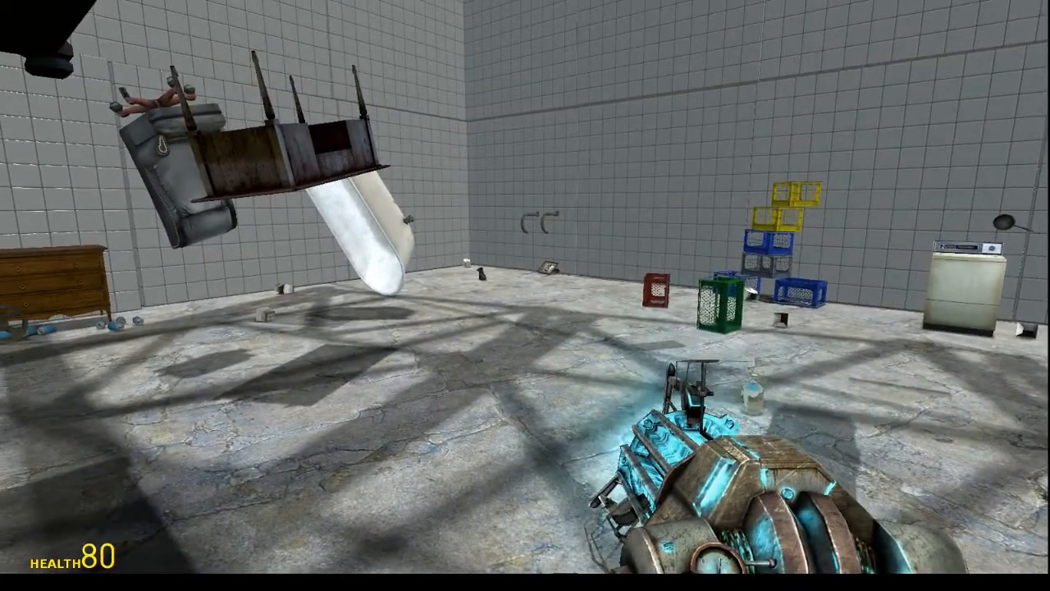
pyautogui.press('q')
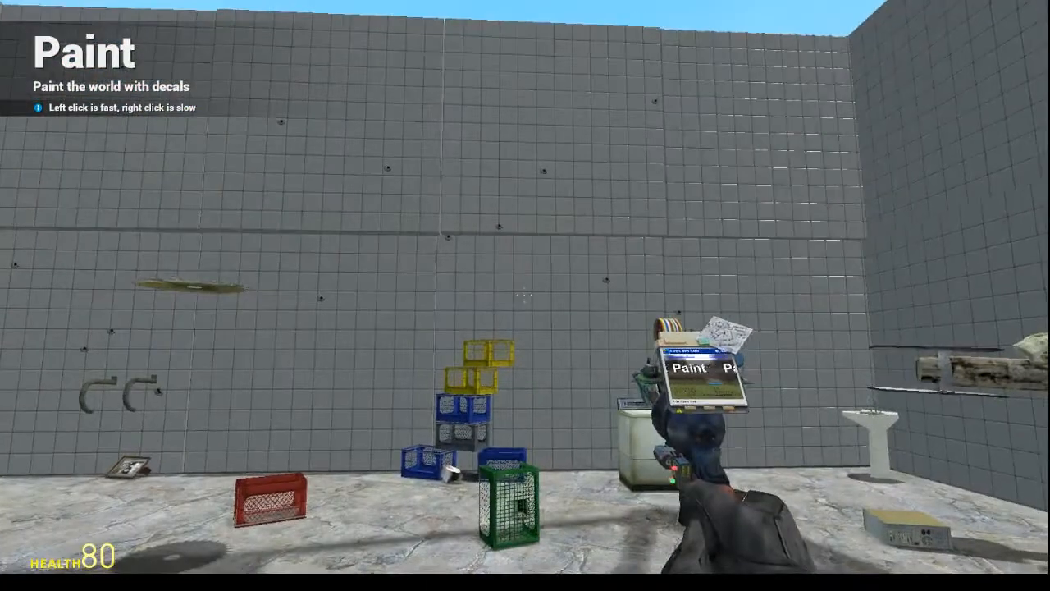
# Place bullet-hole Paint decals across the tiled back wall of the room
pyautogui.press('q')
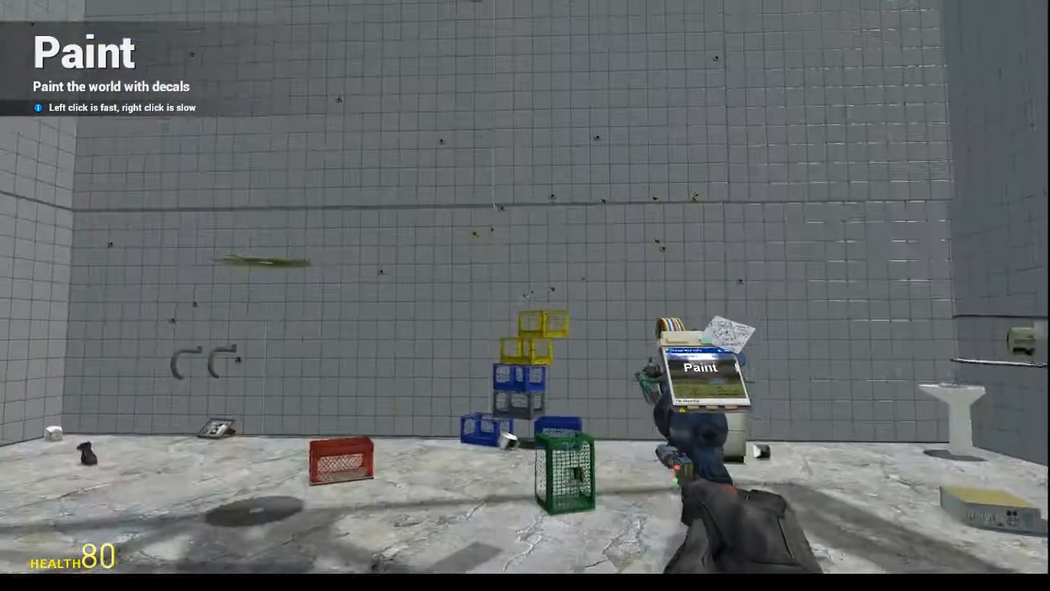
# Show the Render > Paint tool's decal texture list, with blood and impact marks
pyautogui.press('q')
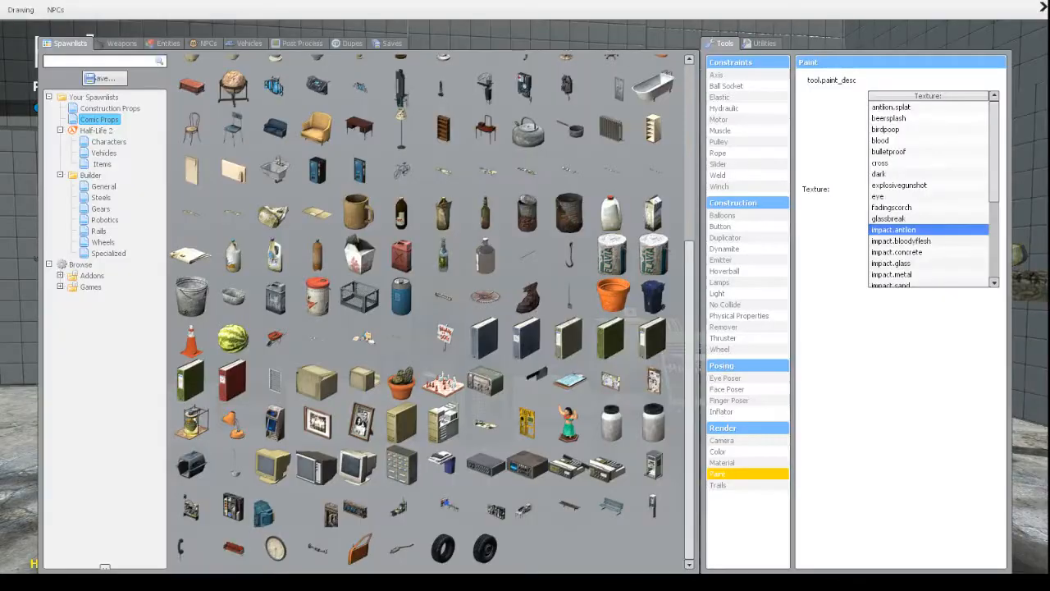